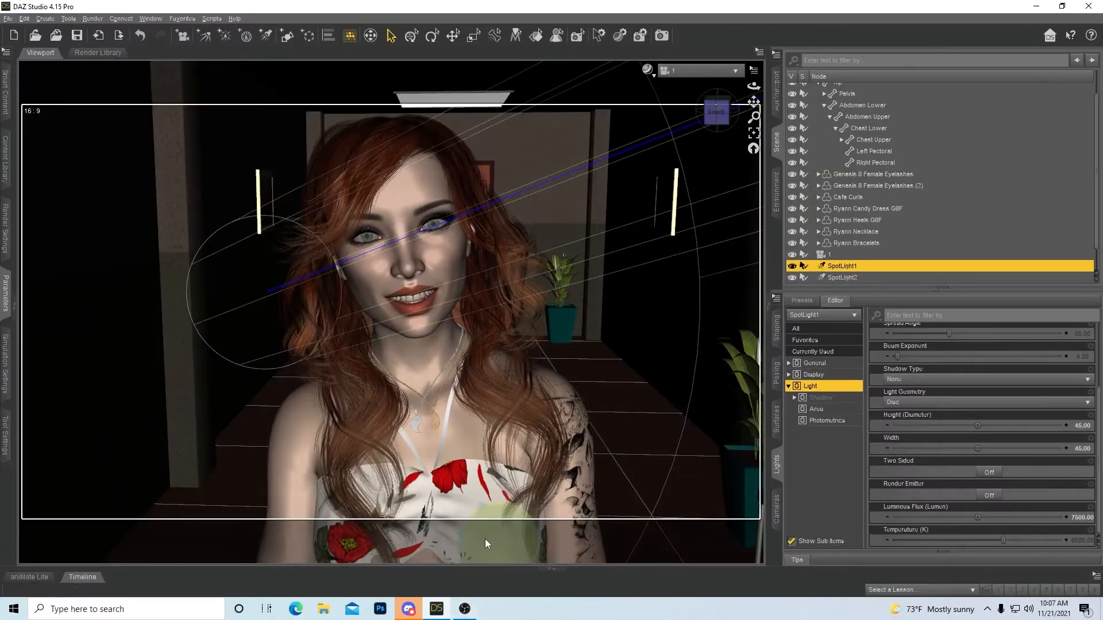
mouse_move(485, 544)
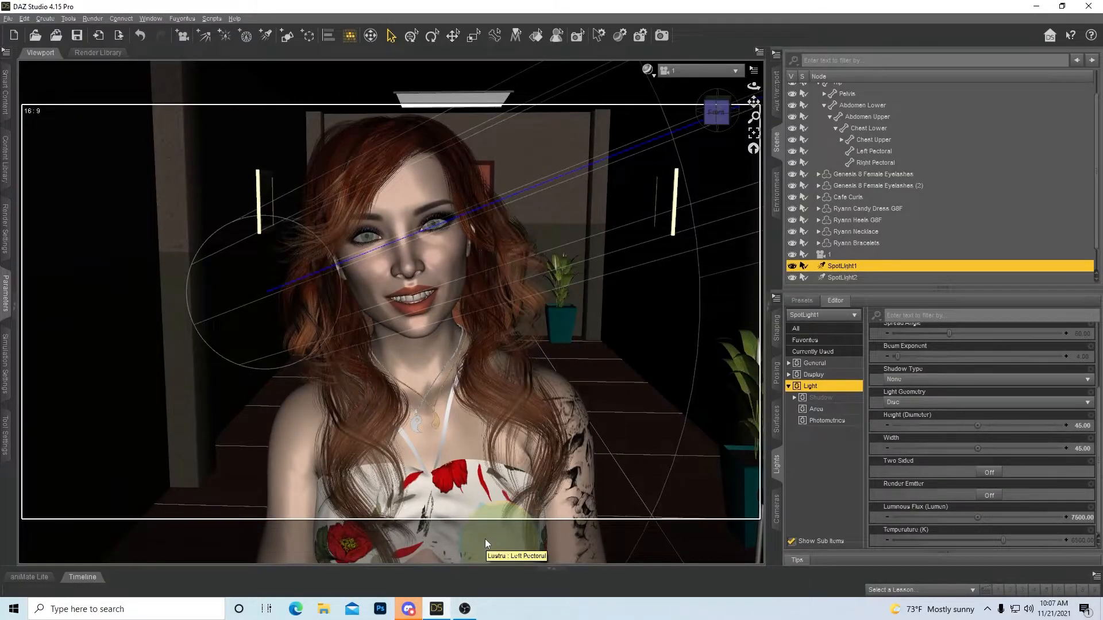
mouse_move(444, 161)
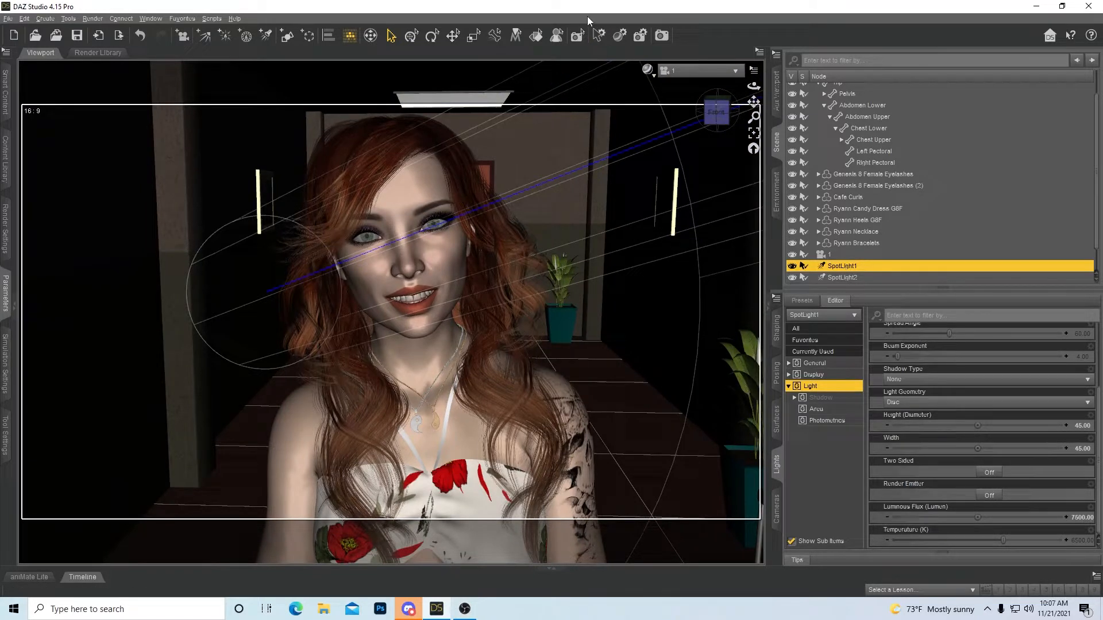
mouse_move(561, 6)
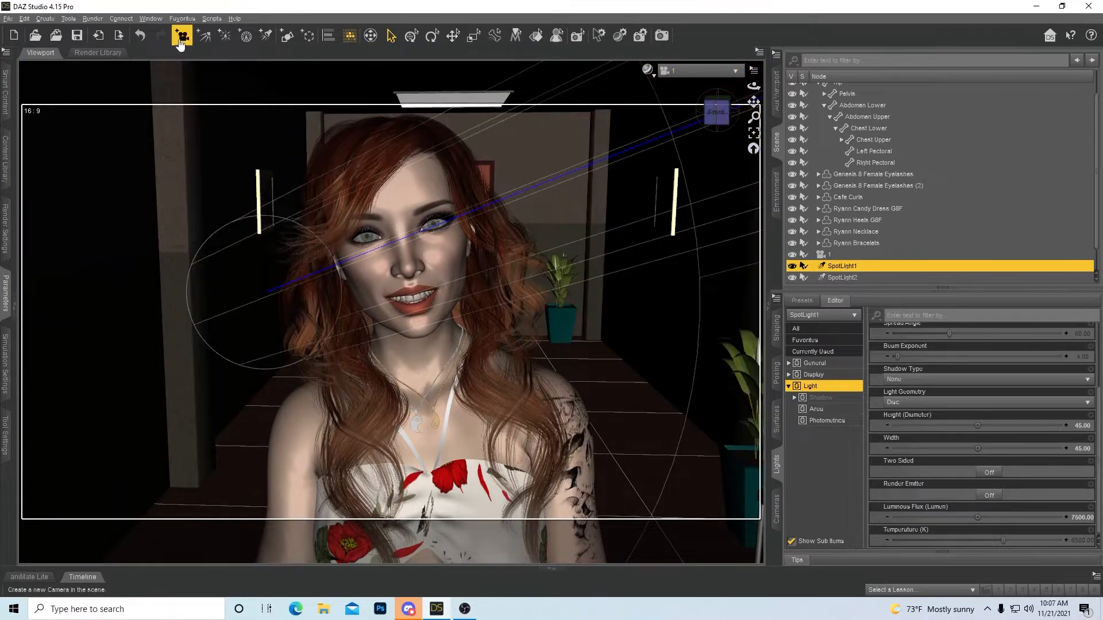
Create camera 2 as a copy of the active perspective view and look through it
left_click(181, 36)
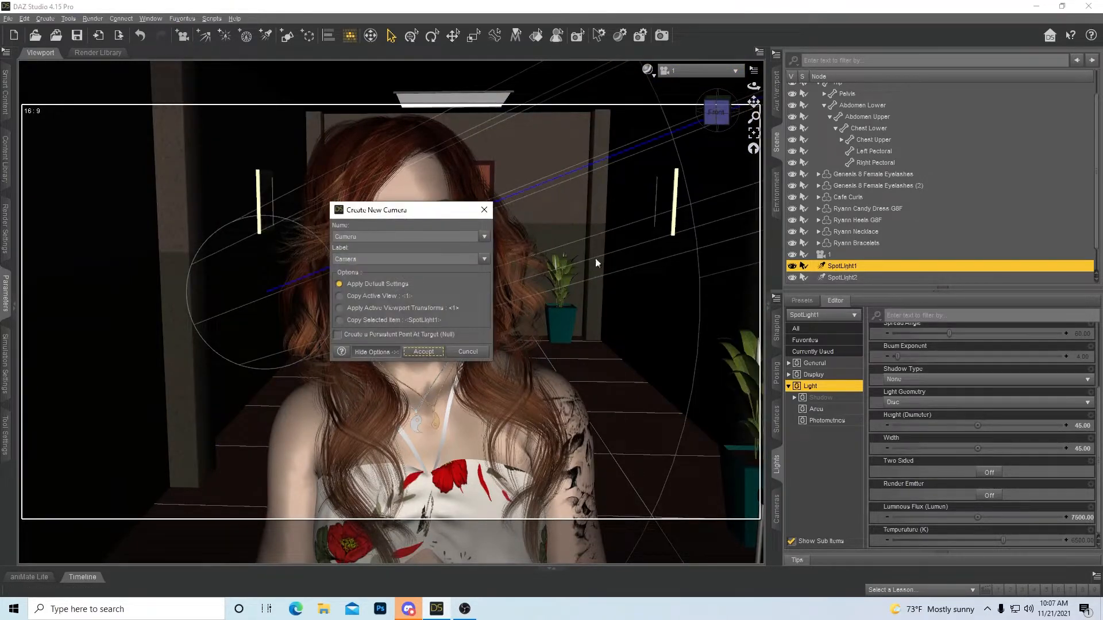
mouse_move(335, 301)
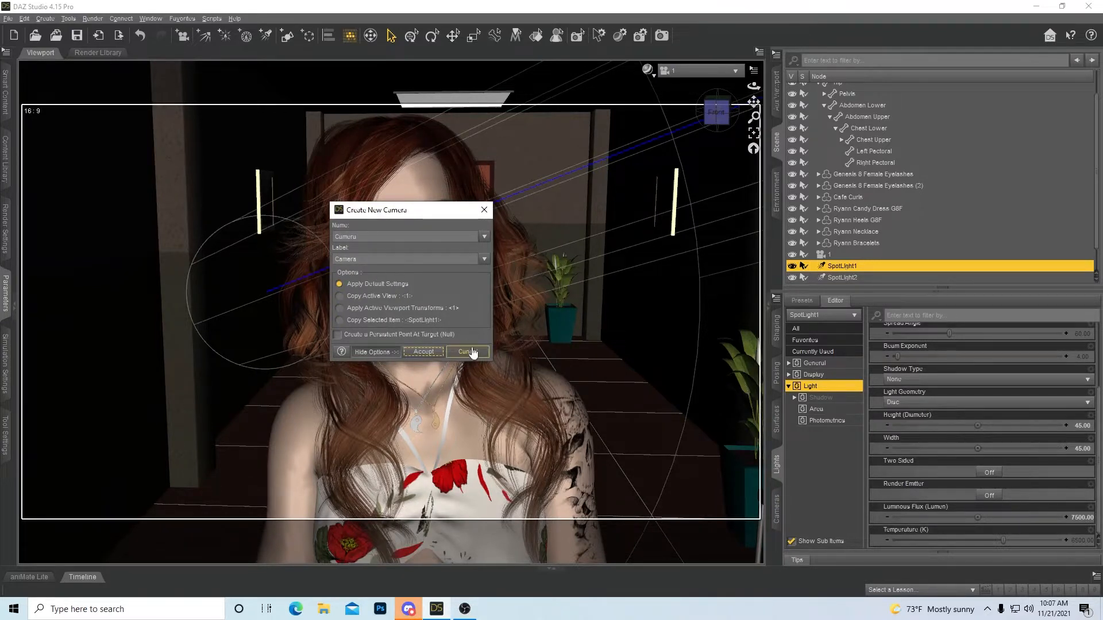
left_click(466, 352)
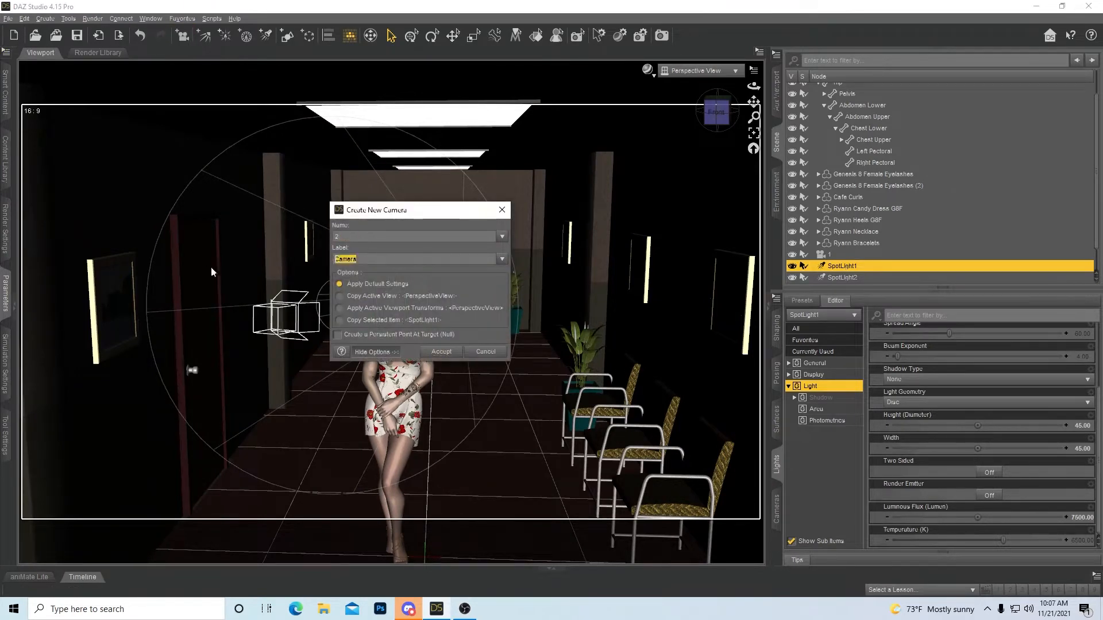
left_click(340, 296)
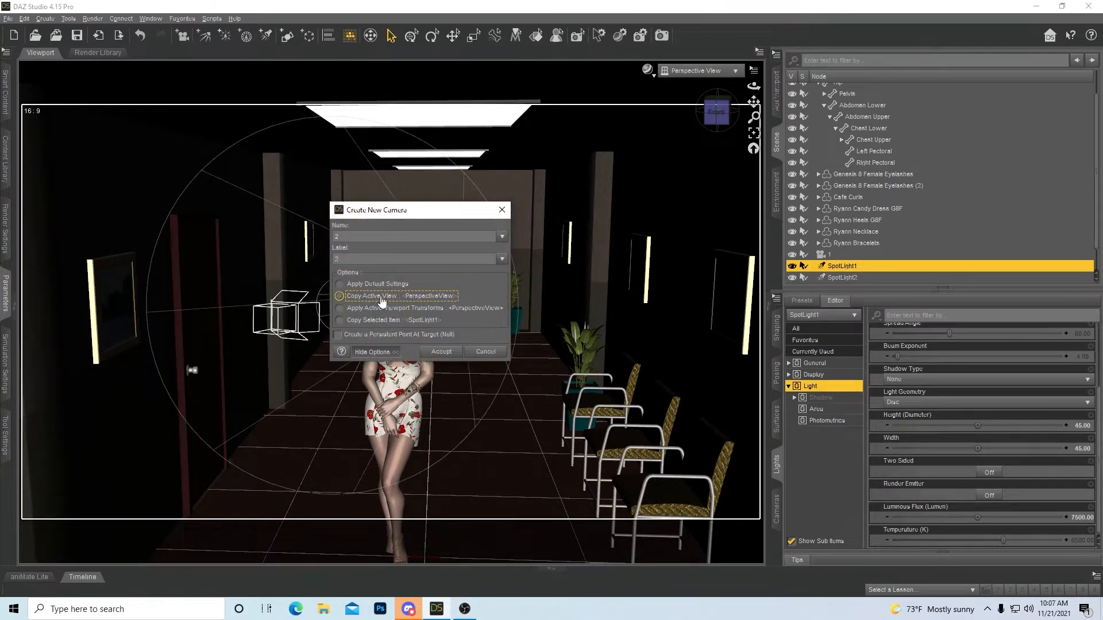
left_click(440, 352)
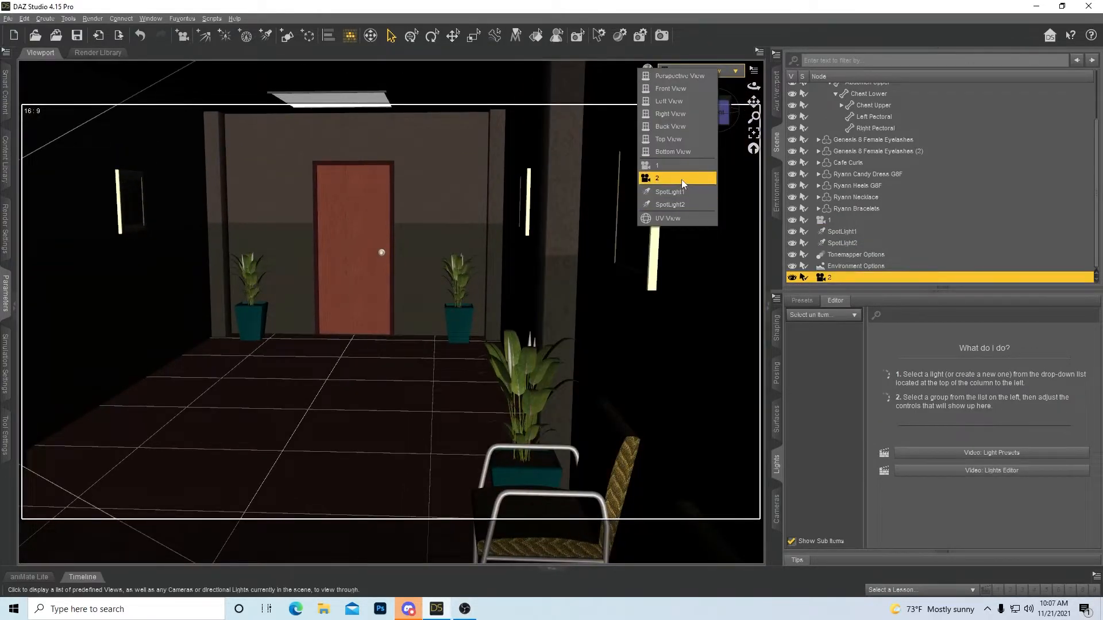
left_click(655, 177)
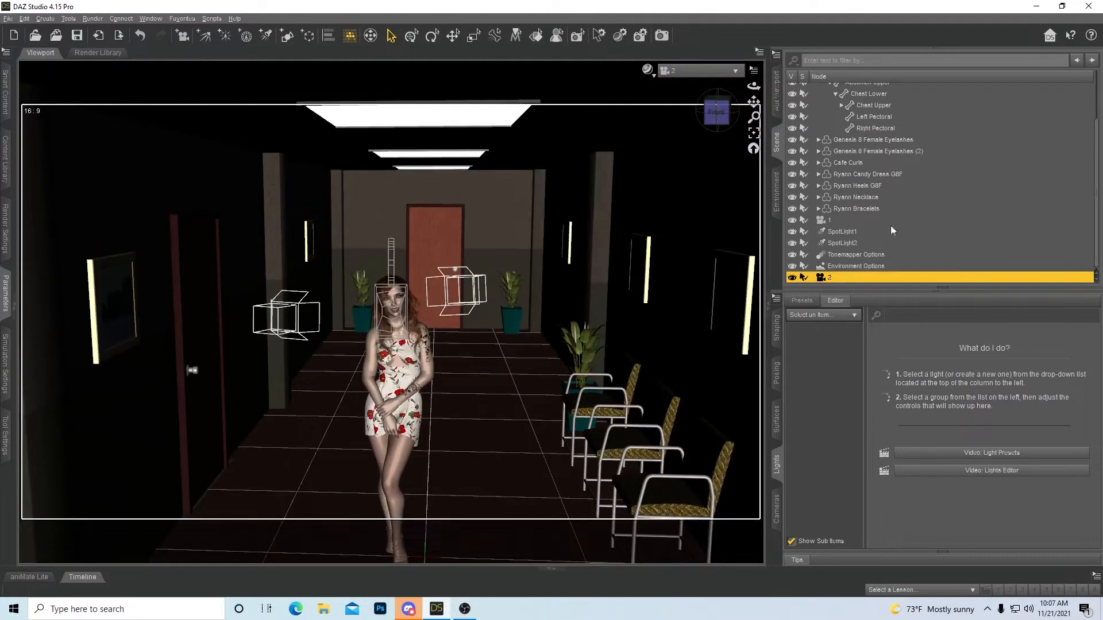
mouse_move(848, 249)
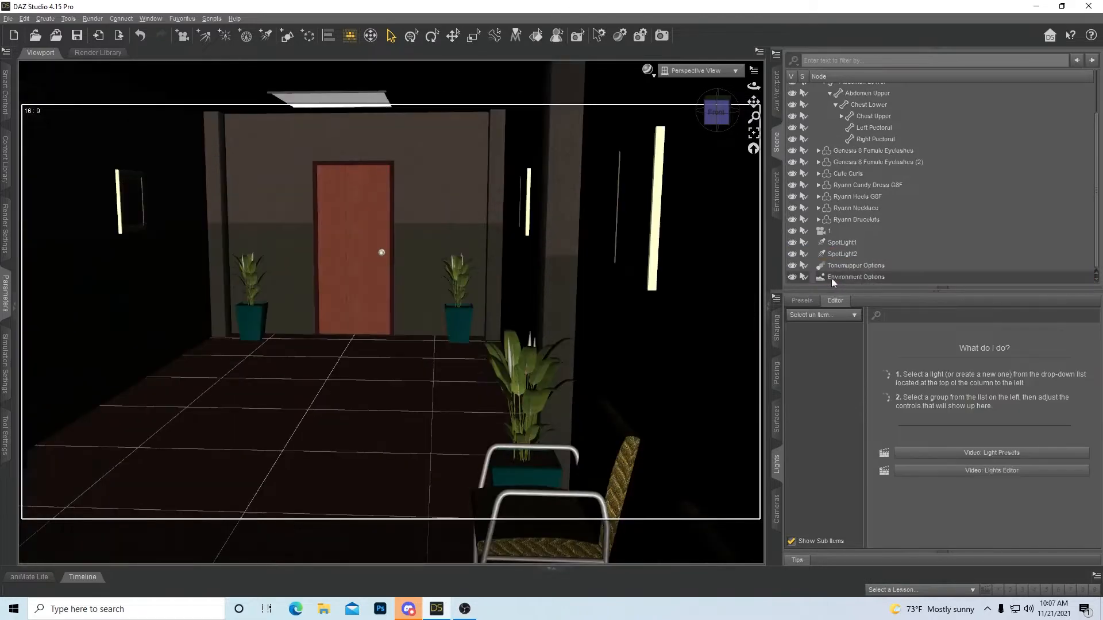
Look through camera 1 at the portrait with the NVIDIA Iray draw style
left_click(735, 70)
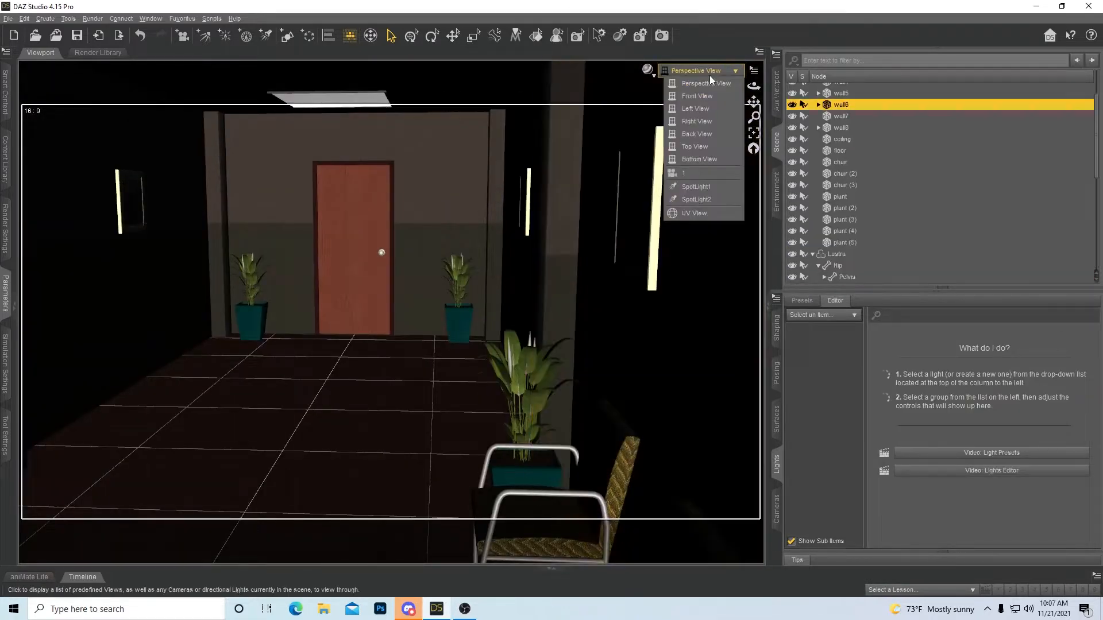
left_click(682, 172)
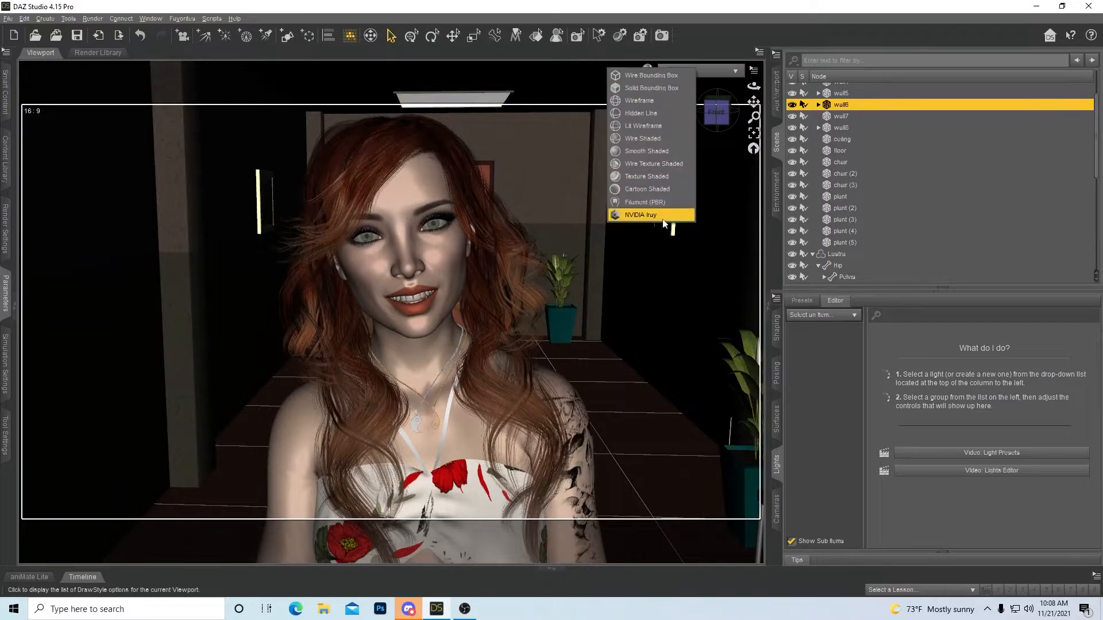
left_click(640, 215)
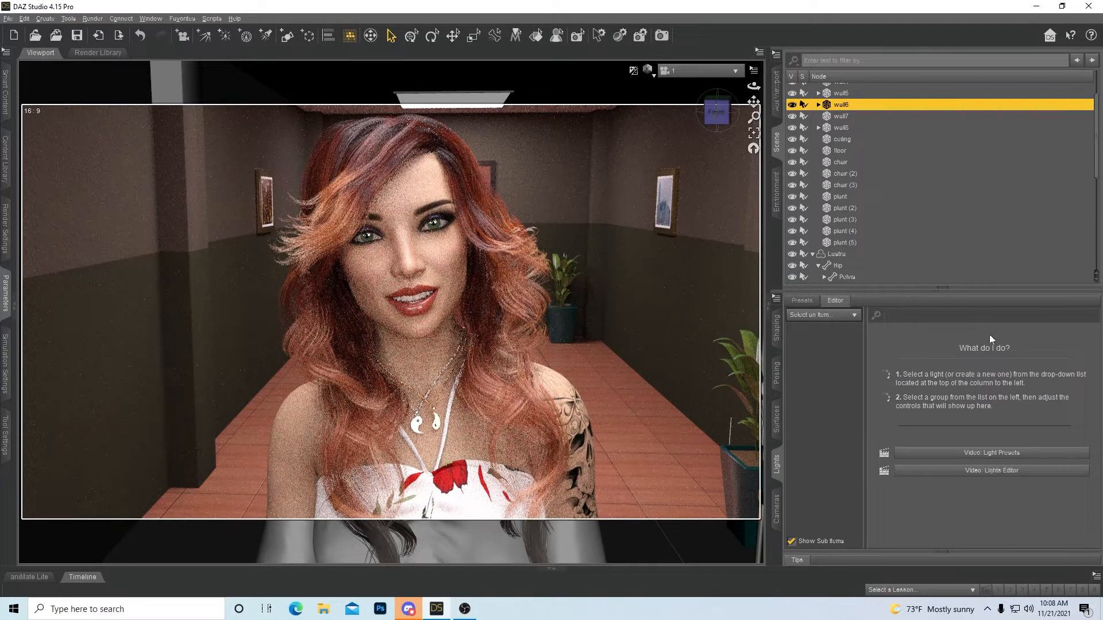
mouse_move(646, 72)
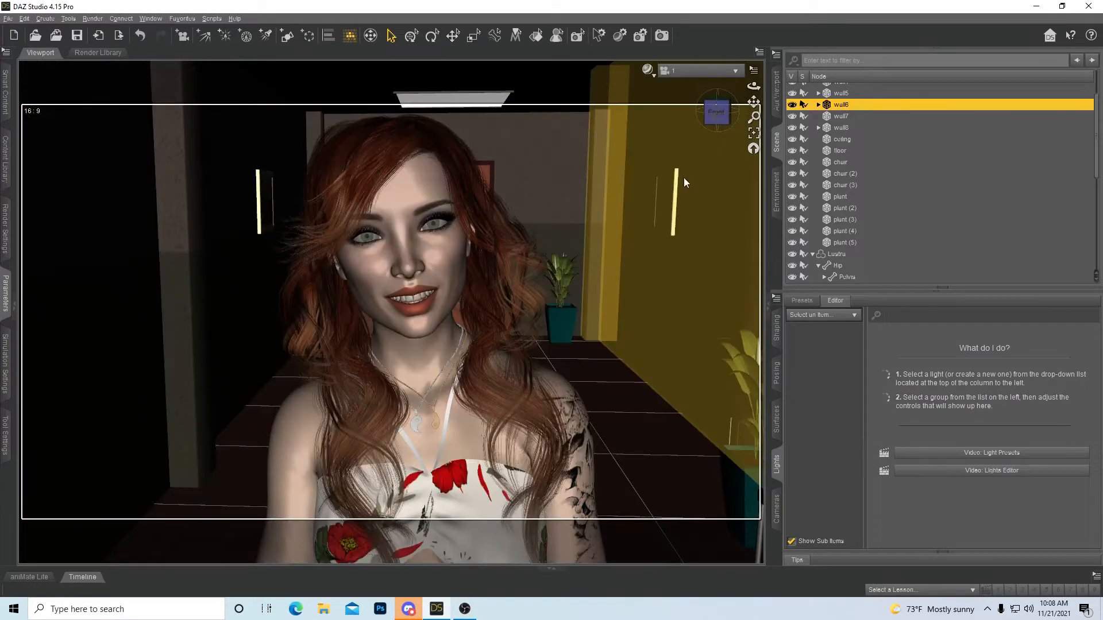
Select camera 1 in the Cameras pane and switch its Depth of Field on
left_click(775, 502)
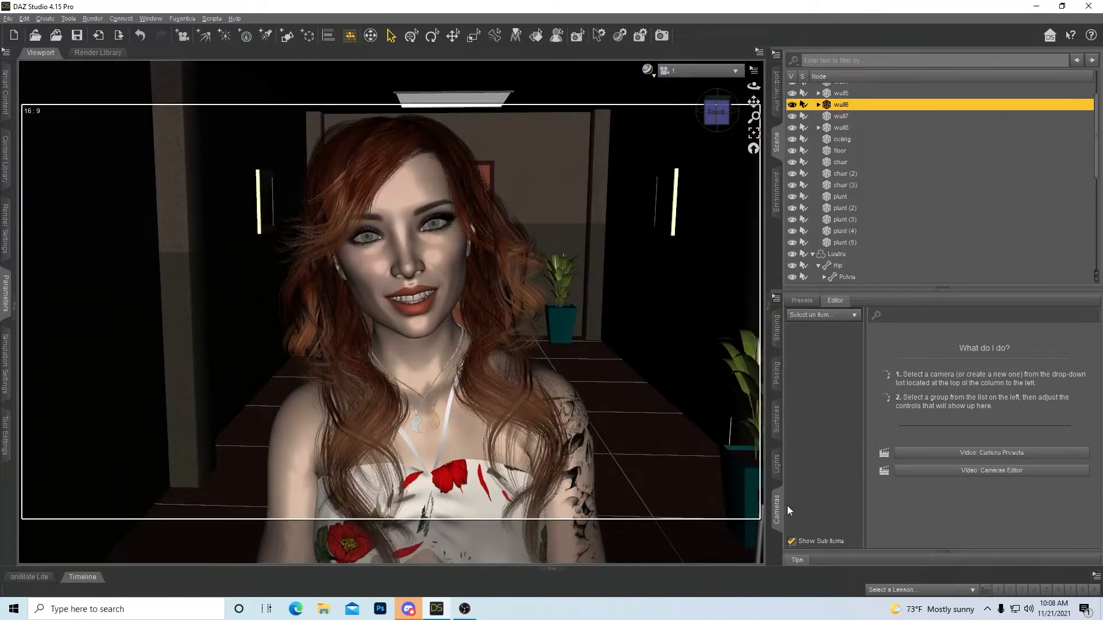
scroll("down", 3)
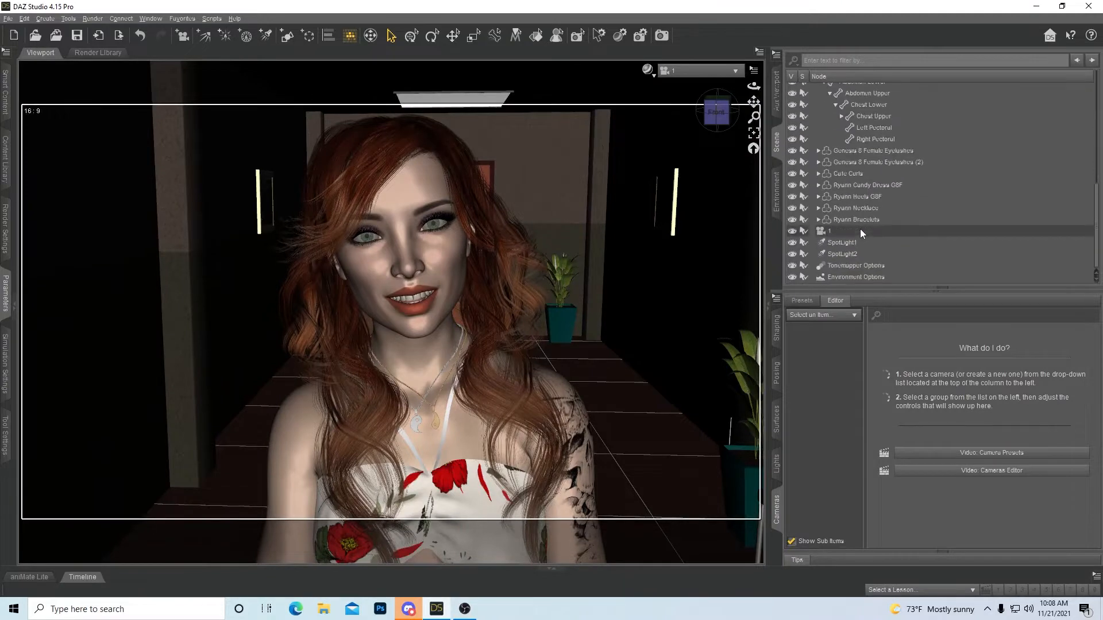
left_click(829, 231)
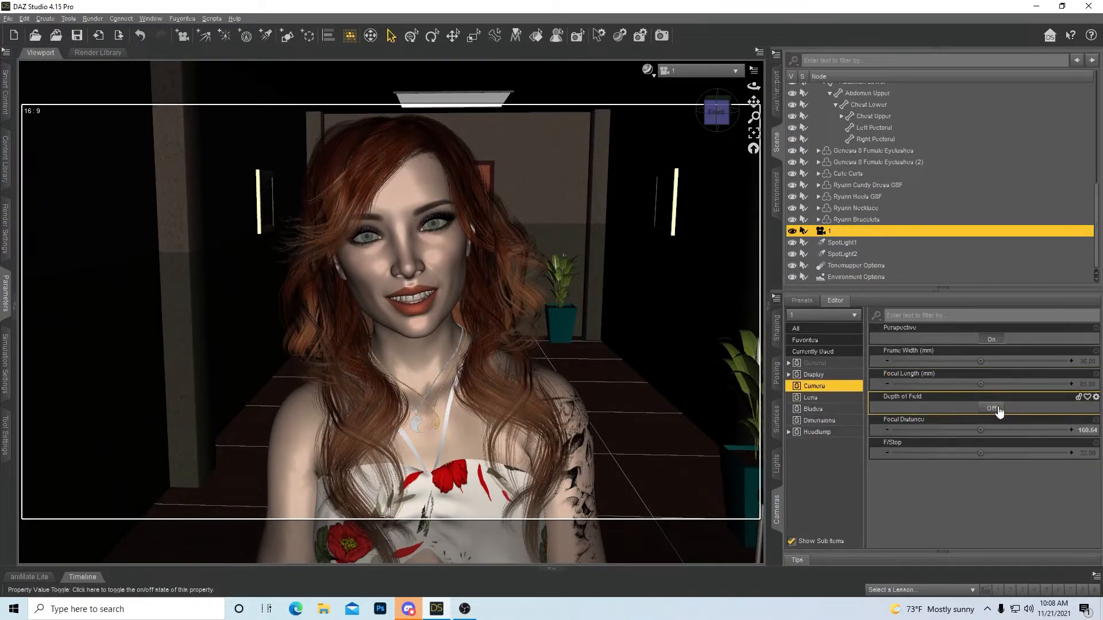
left_click(992, 408)
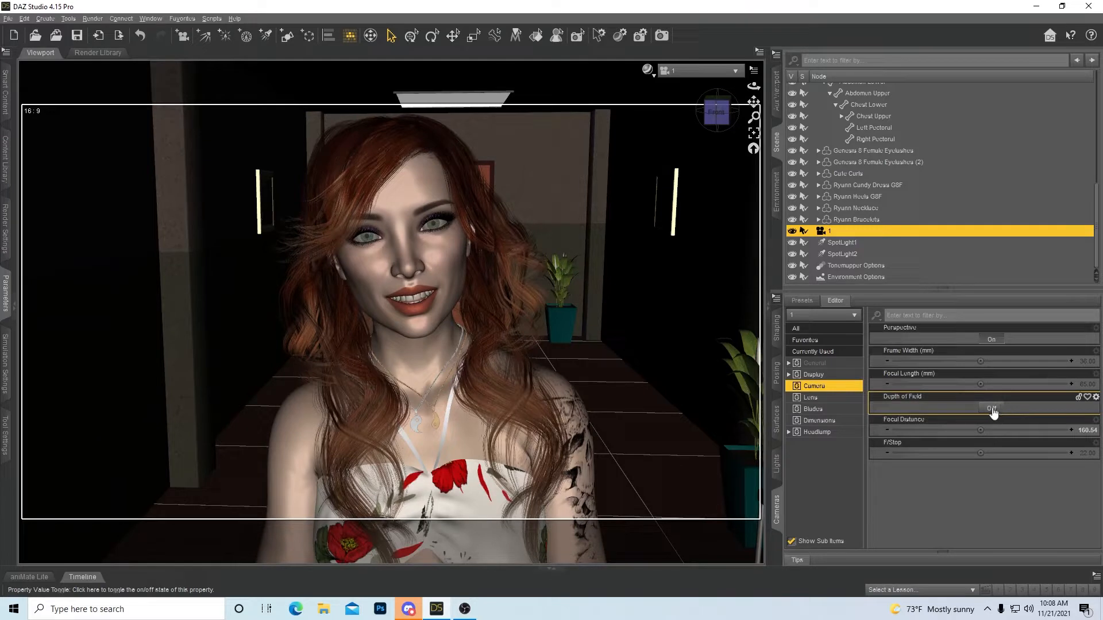
left_click(991, 408)
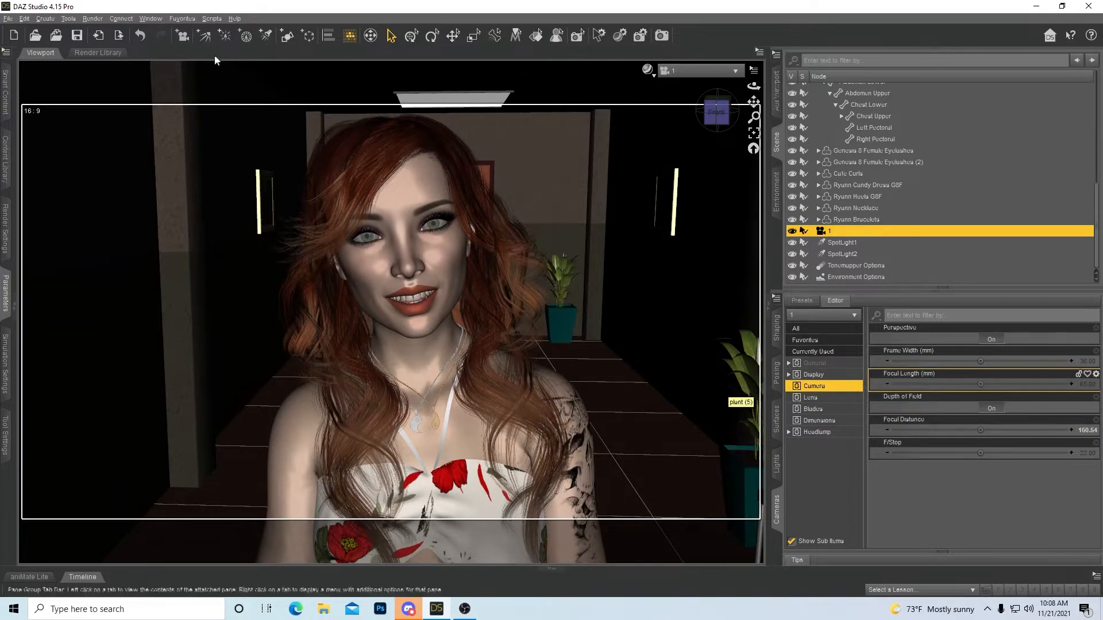
Switch to the perspective view to see camera 1's frustum and focal plane
left_click(695, 70)
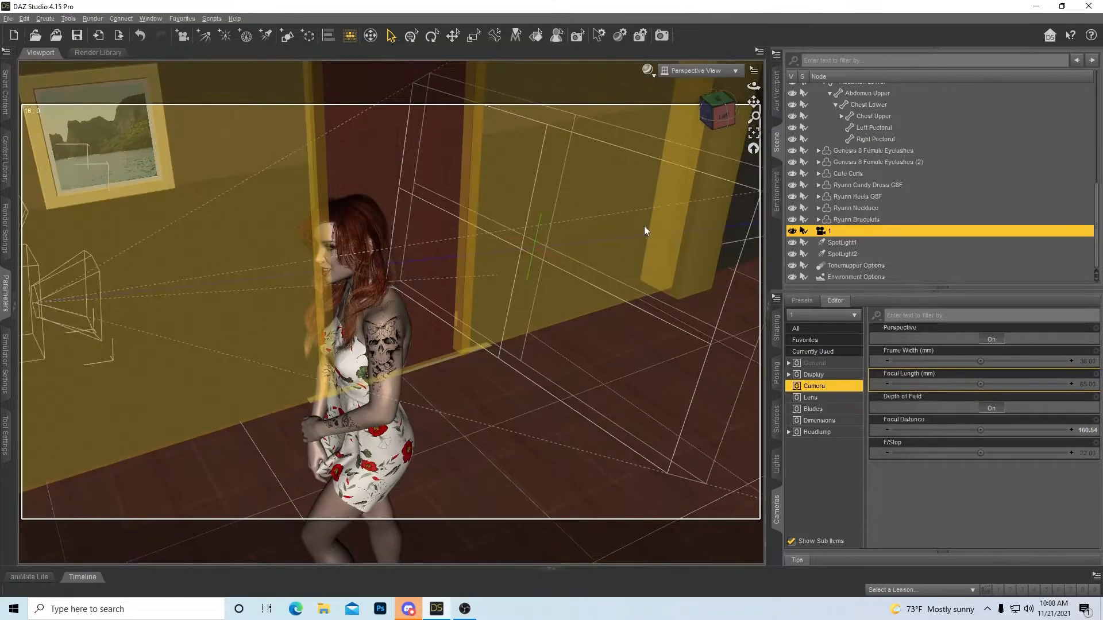
mouse_move(645, 231)
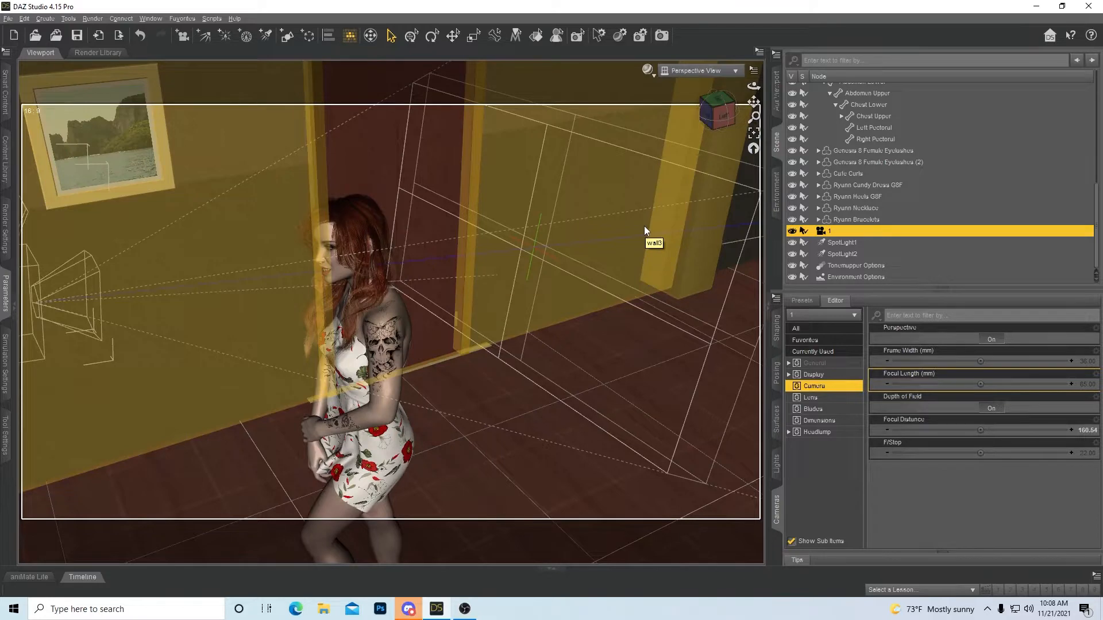
mouse_move(500, 146)
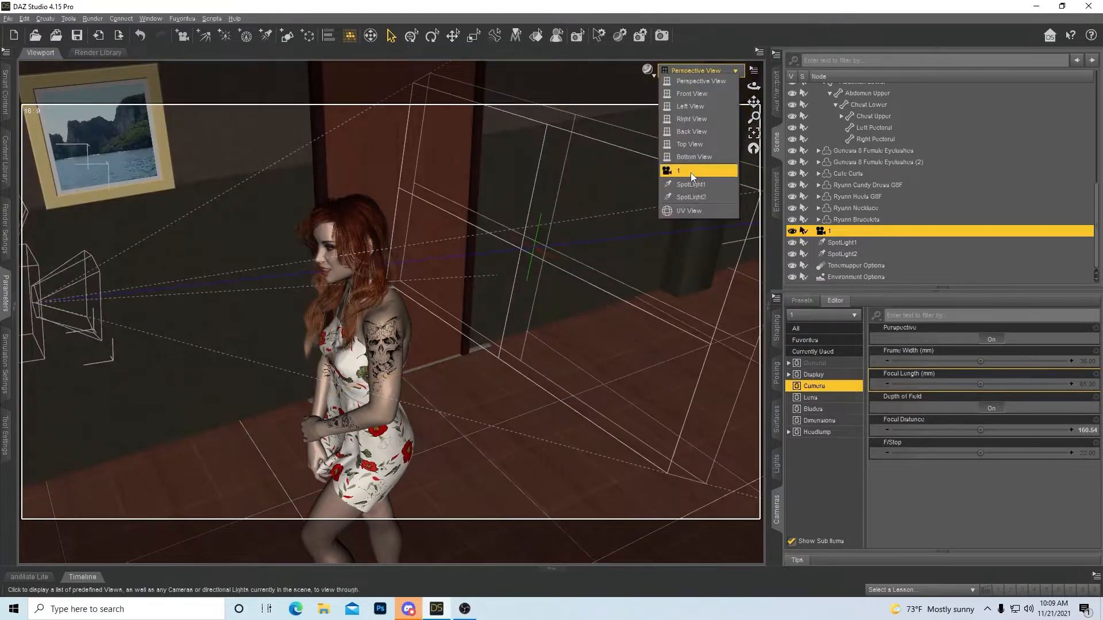
left_click(678, 170)
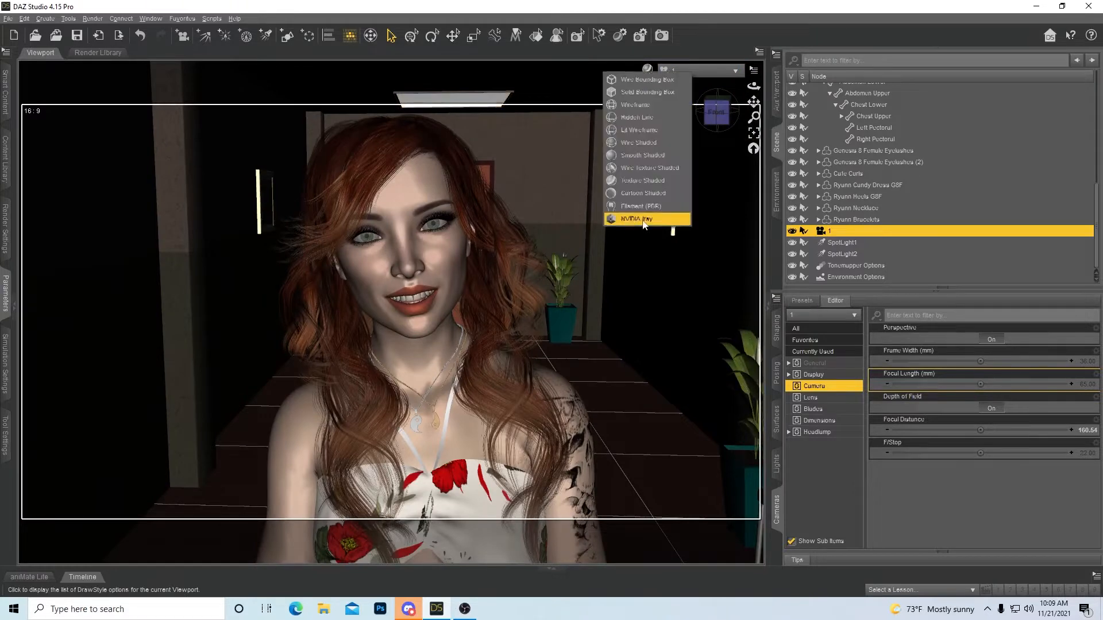
left_click(632, 219)
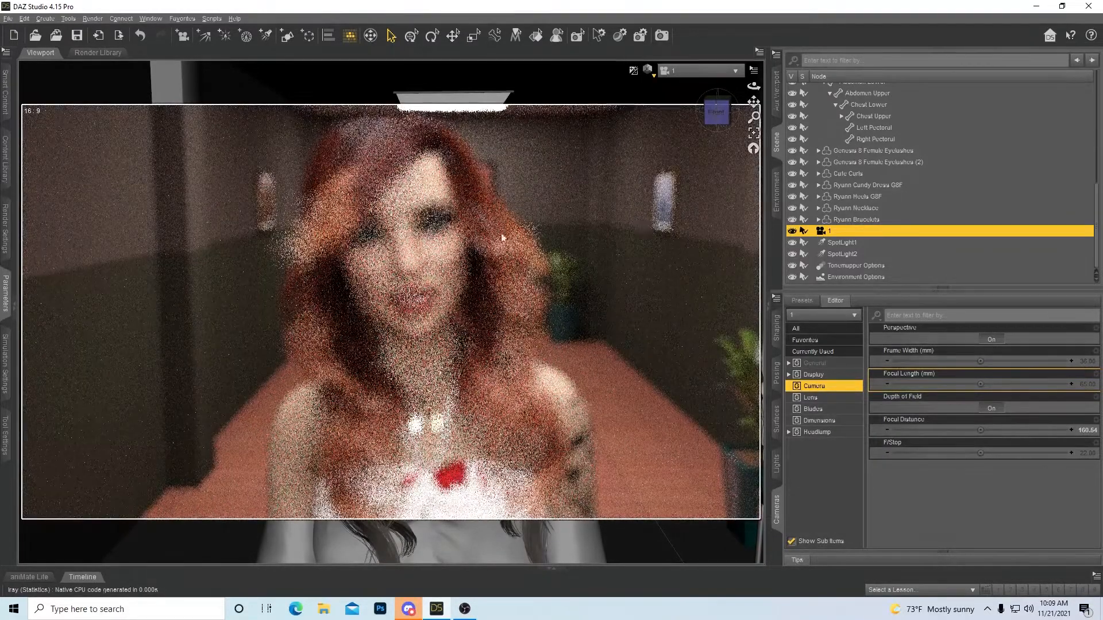
left_click(632, 70)
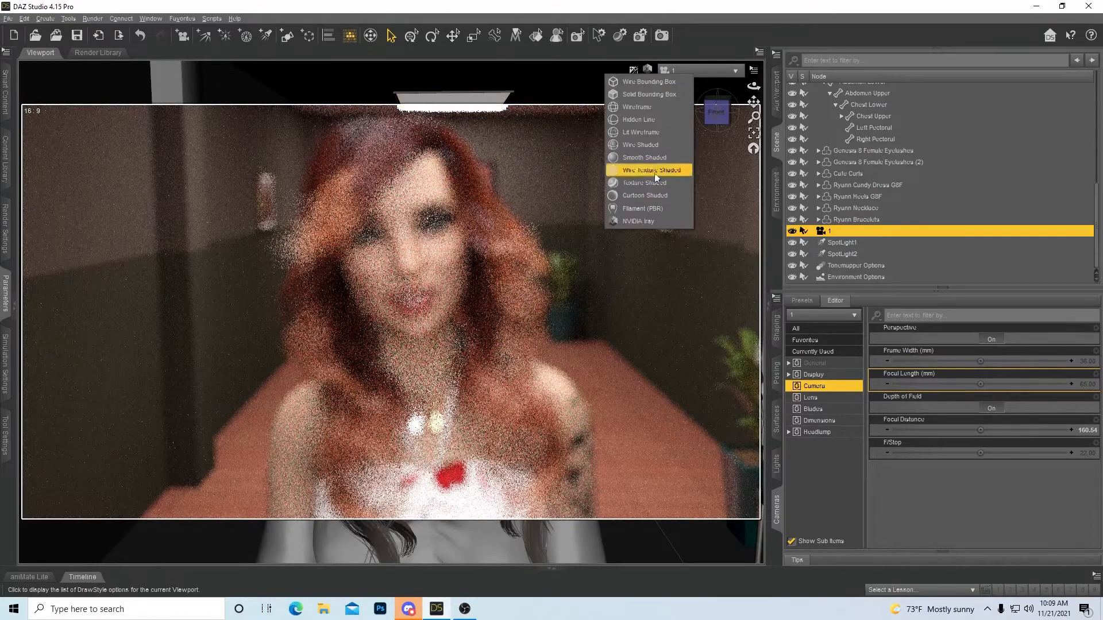
left_click(734, 70)
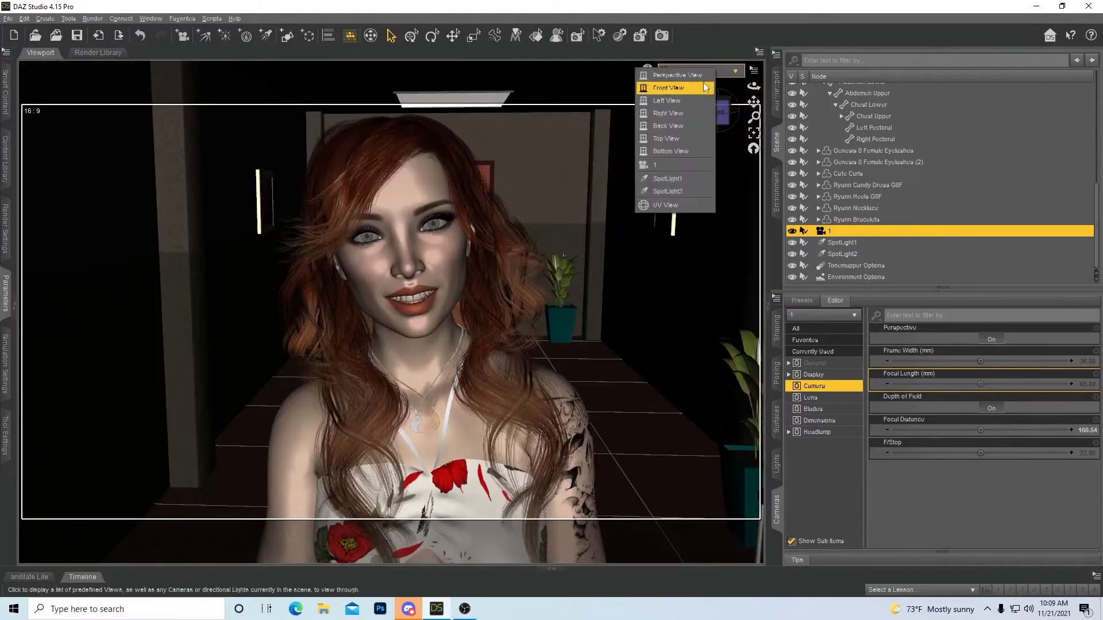
From the perspective view, set camera 1's focal distance 75.23, f-stop 30 and focal length 27.61
left_click(676, 75)
type("30")
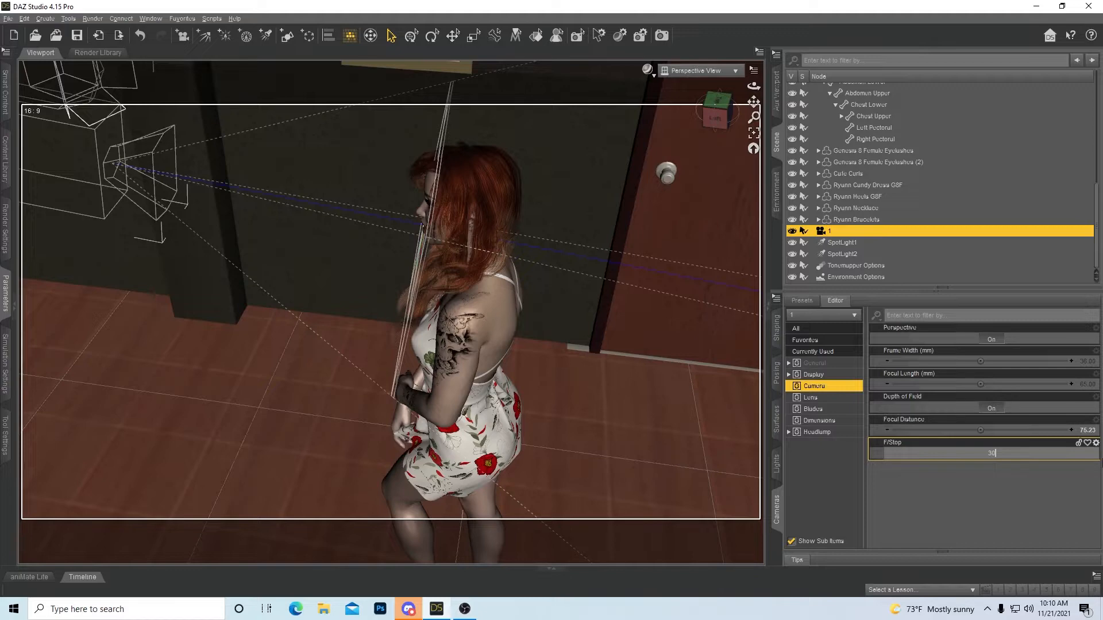
key("Return")
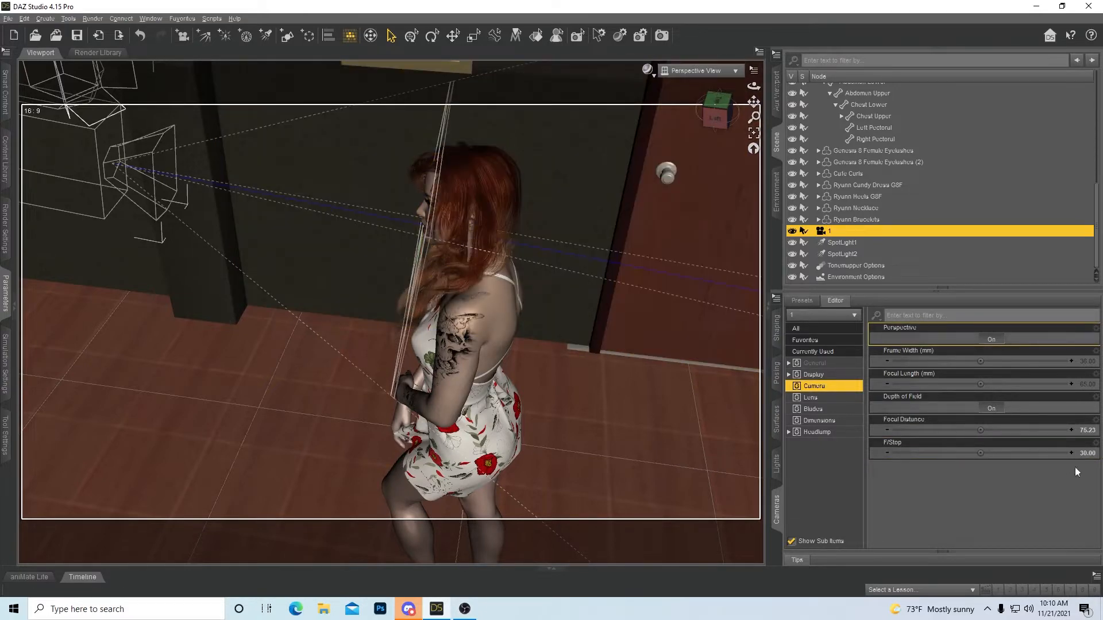
mouse_move(1047, 454)
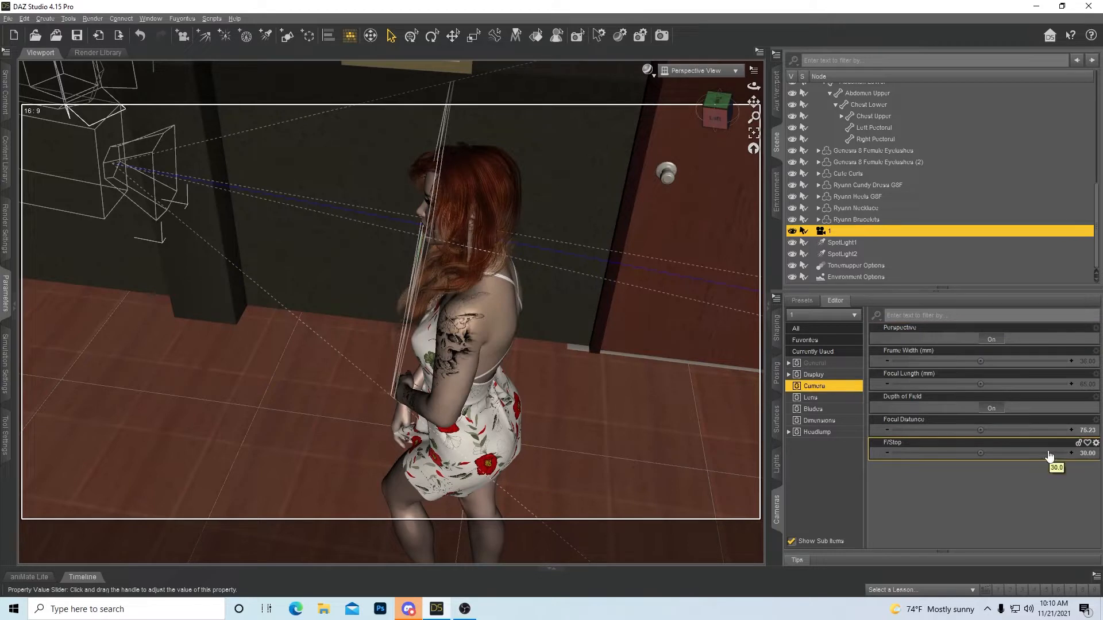
double_click(992, 453)
type("50")
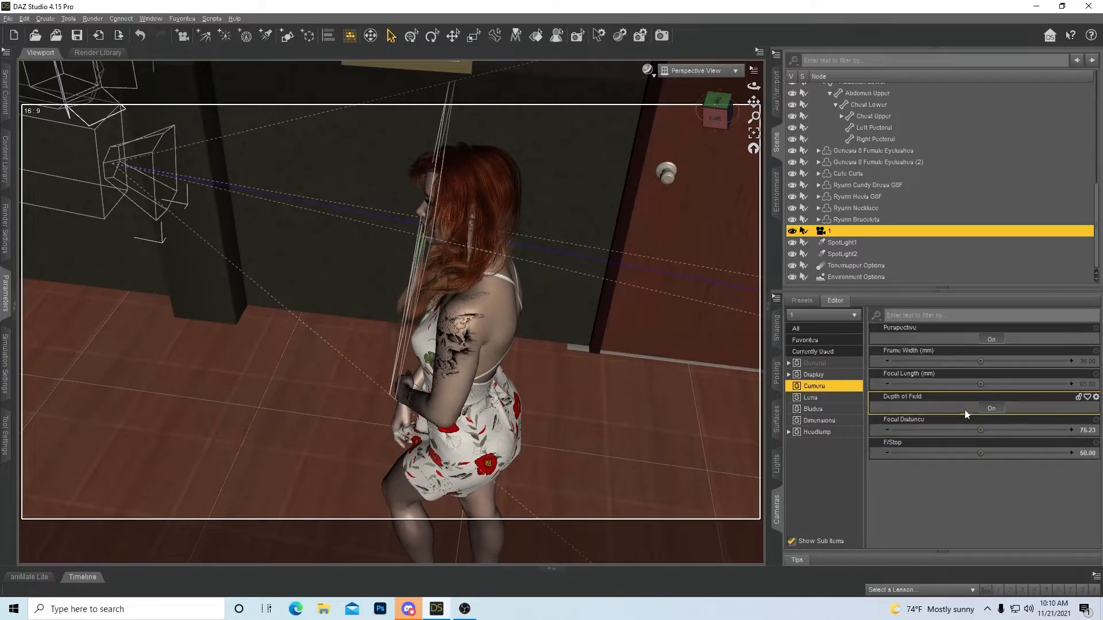
double_click(991, 453)
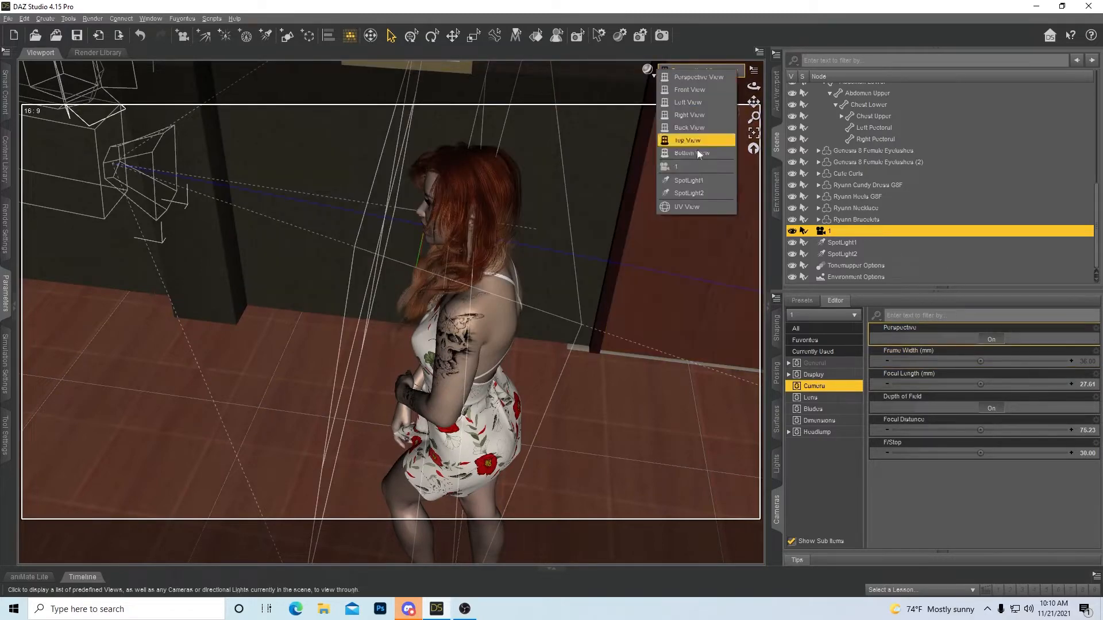
Alternate between camera 1 and perspective view while widening focal length to 20.01 and frame width to 16.41
left_click(676, 167)
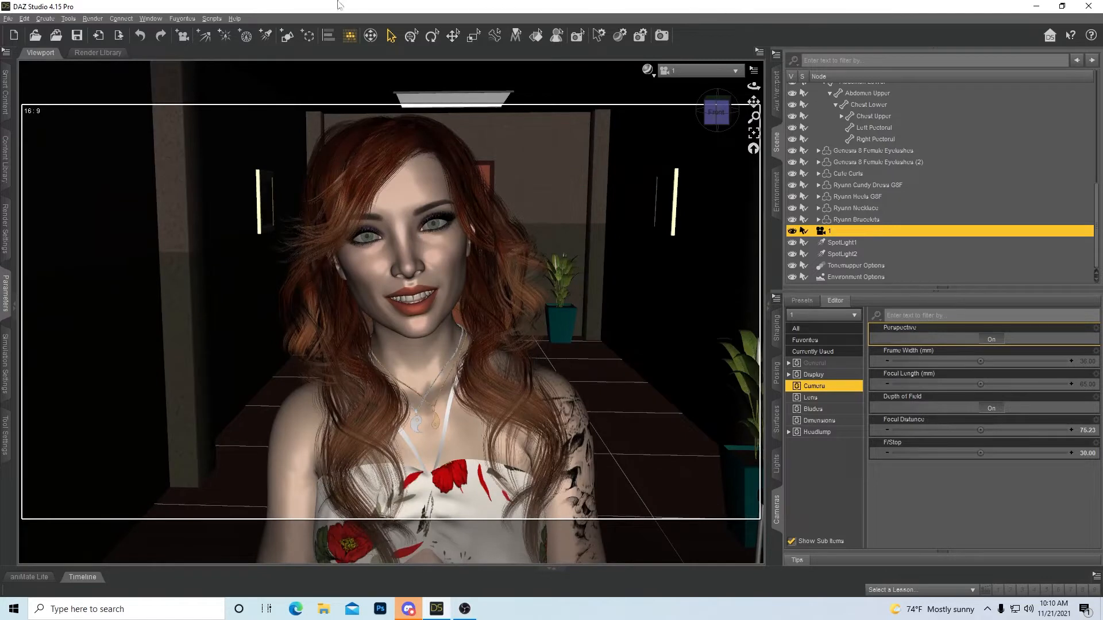
left_click(732, 72)
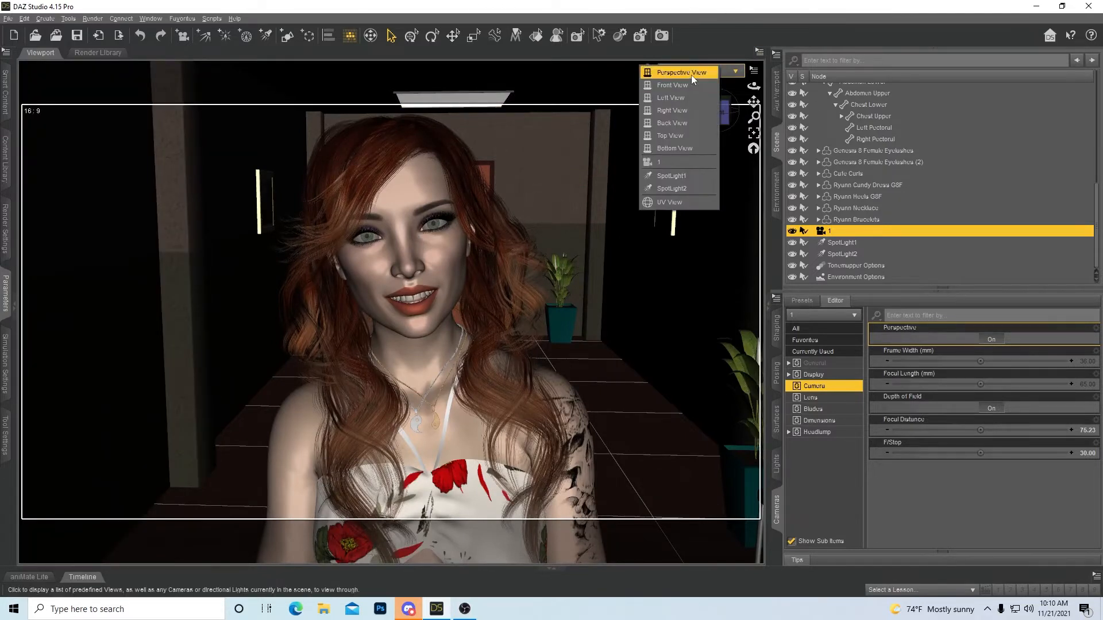
left_click(658, 162)
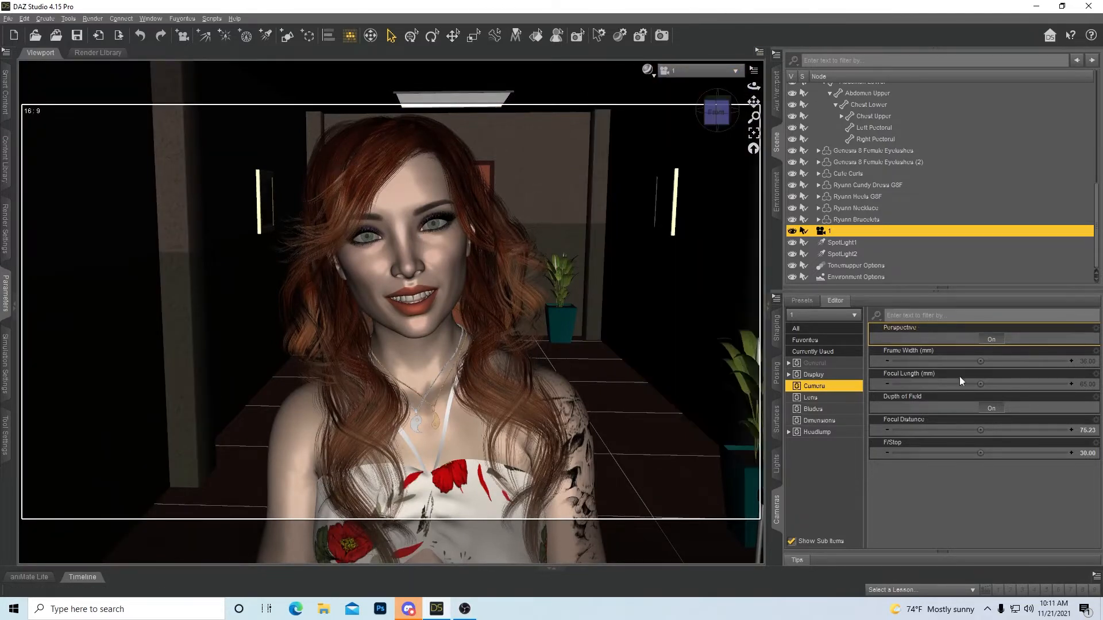
left_click(735, 70)
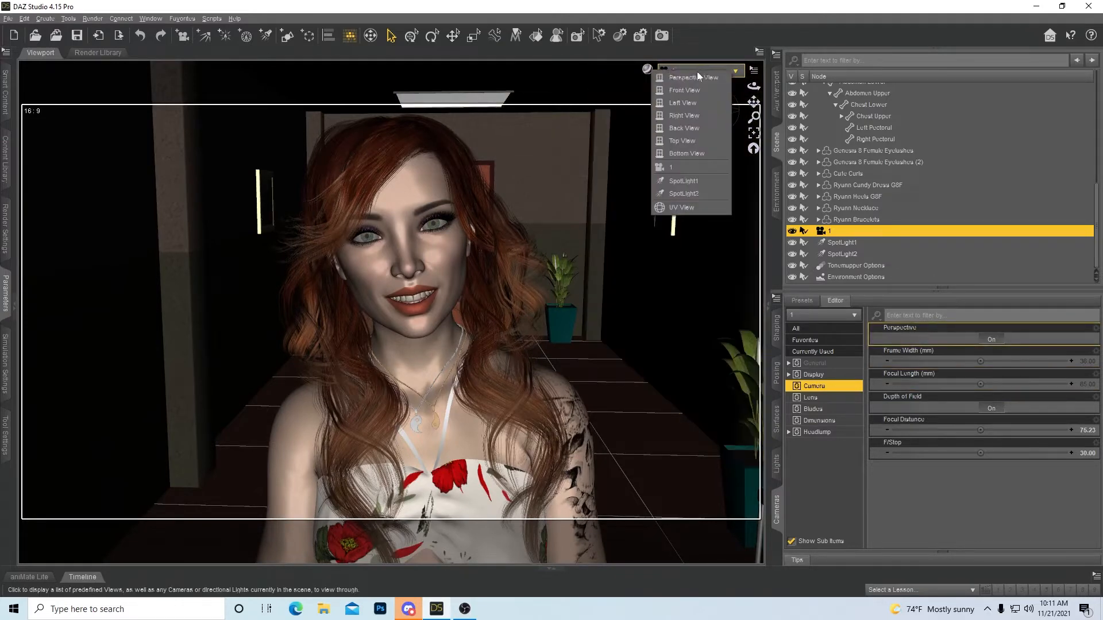
left_click(692, 77)
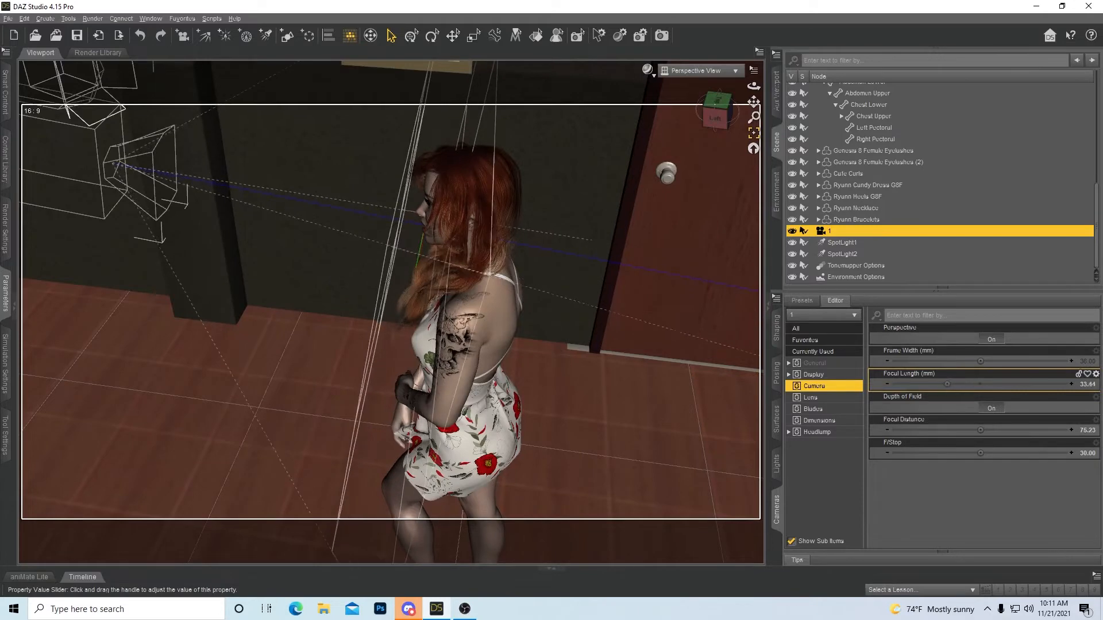
left_click(736, 71)
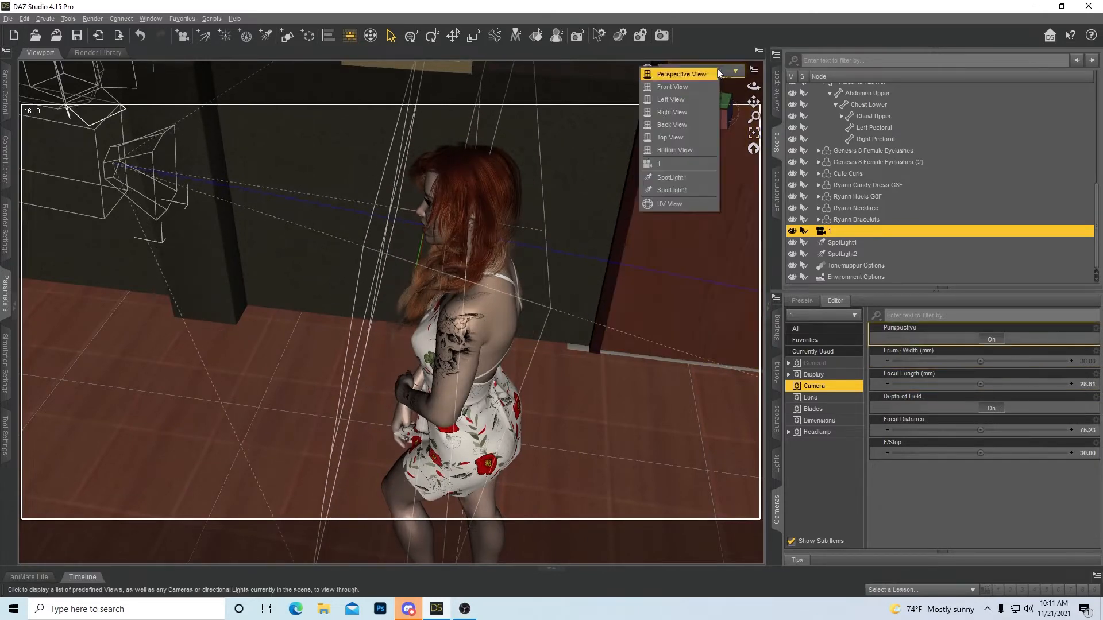
left_click(658, 163)
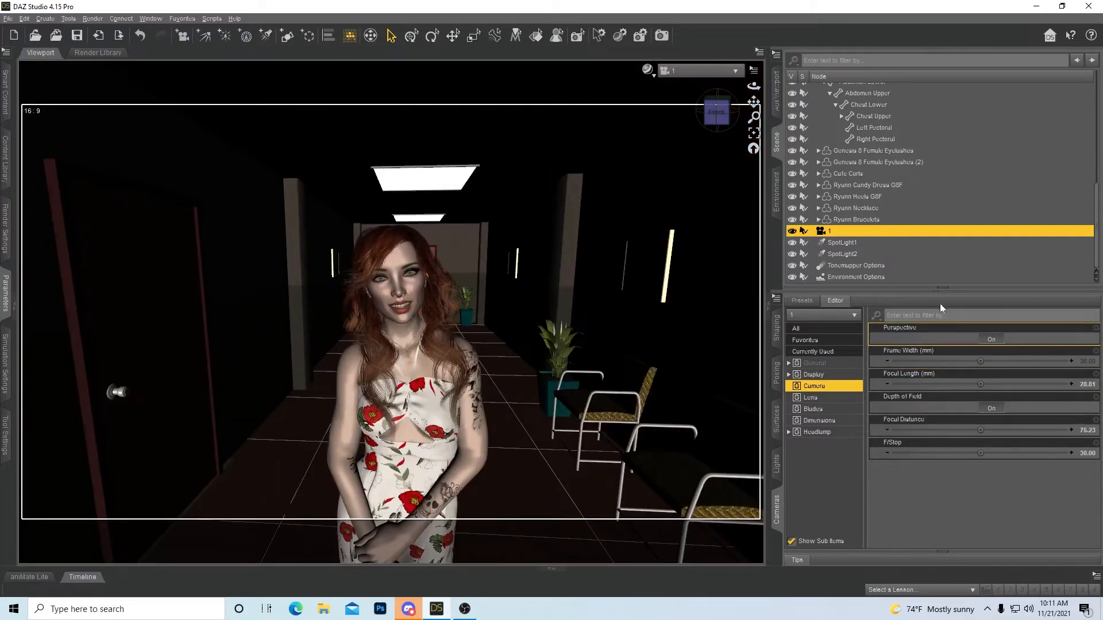
mouse_move(974, 365)
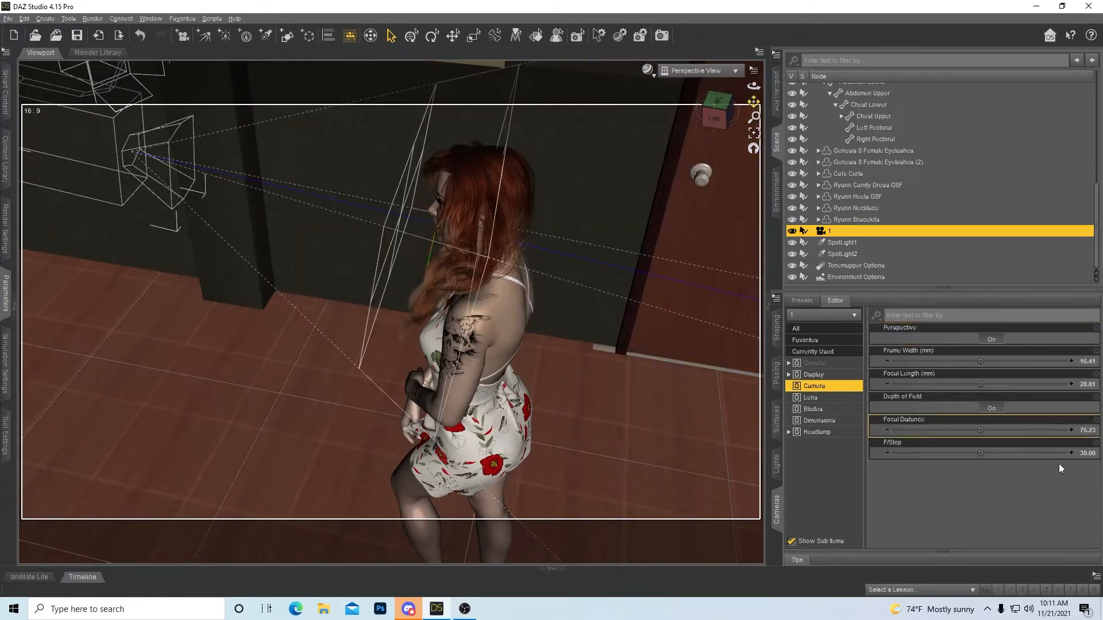
double_click(992, 453)
type("60")
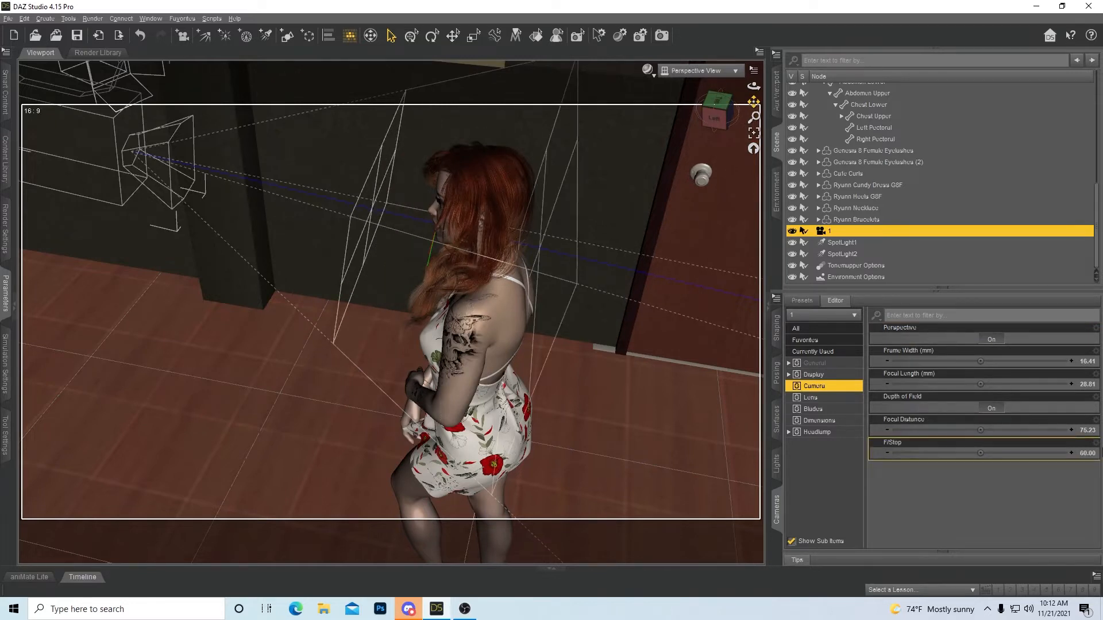
double_click(991, 453)
type("30")
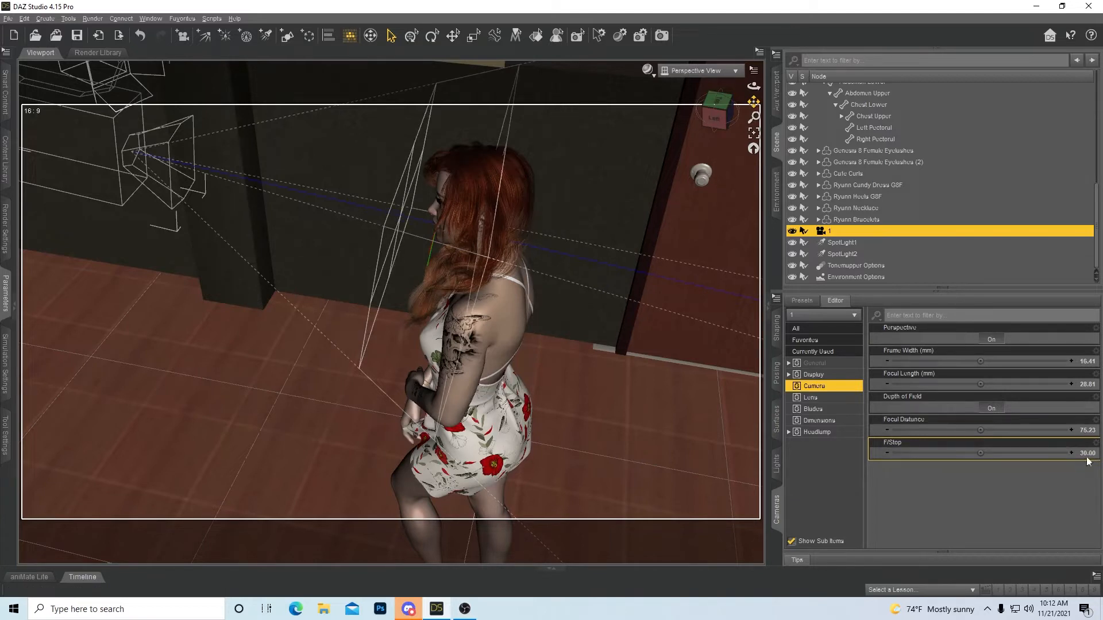
mouse_move(759, 395)
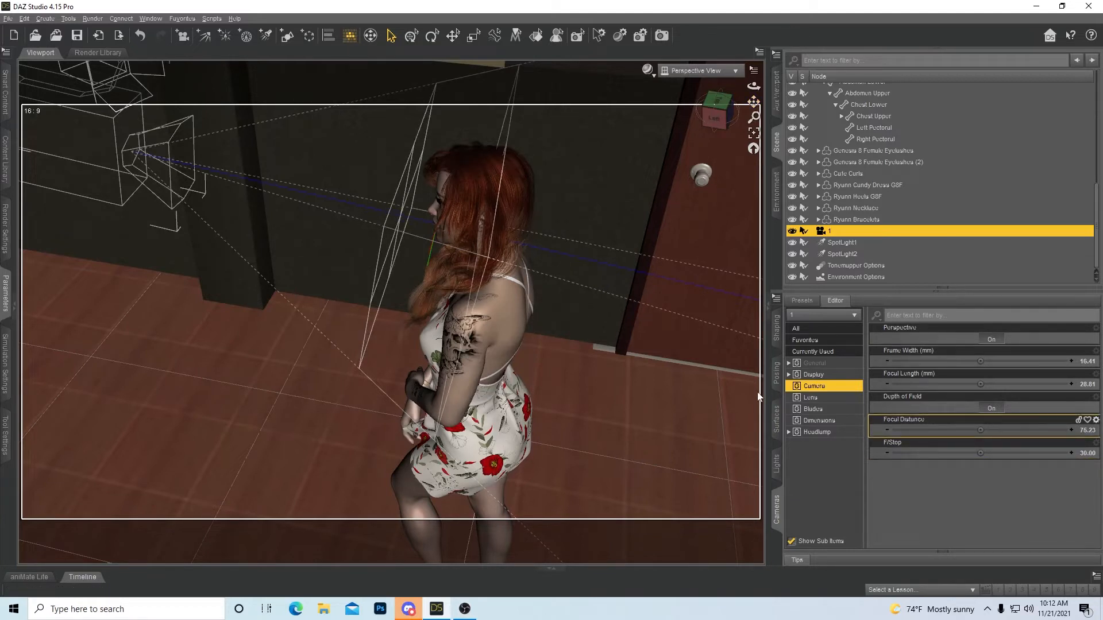
mouse_move(748, 332)
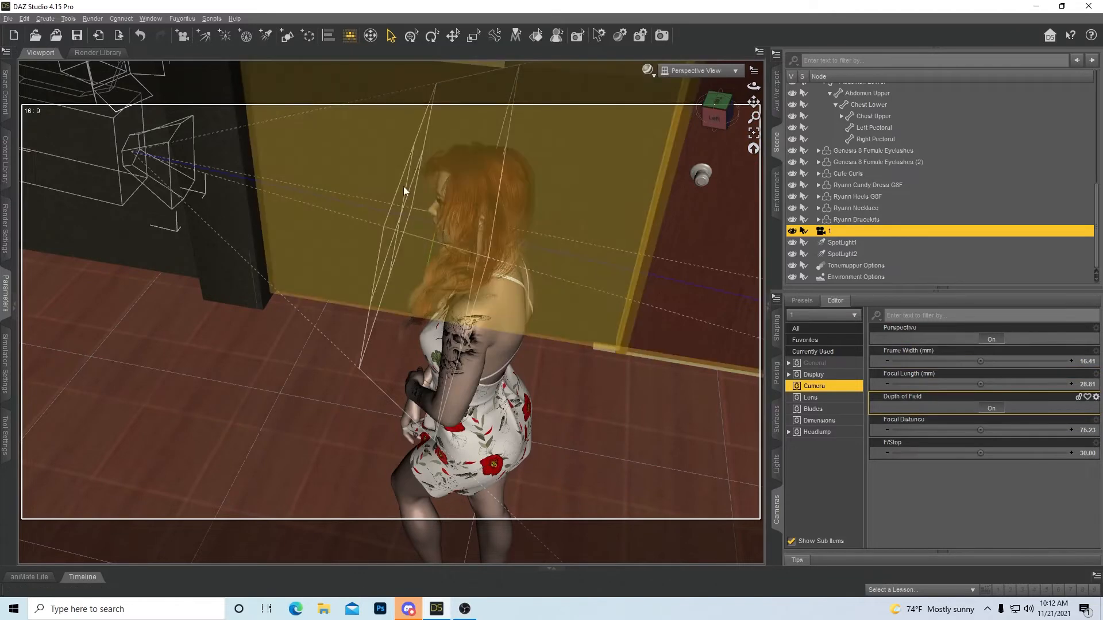
mouse_move(463, 155)
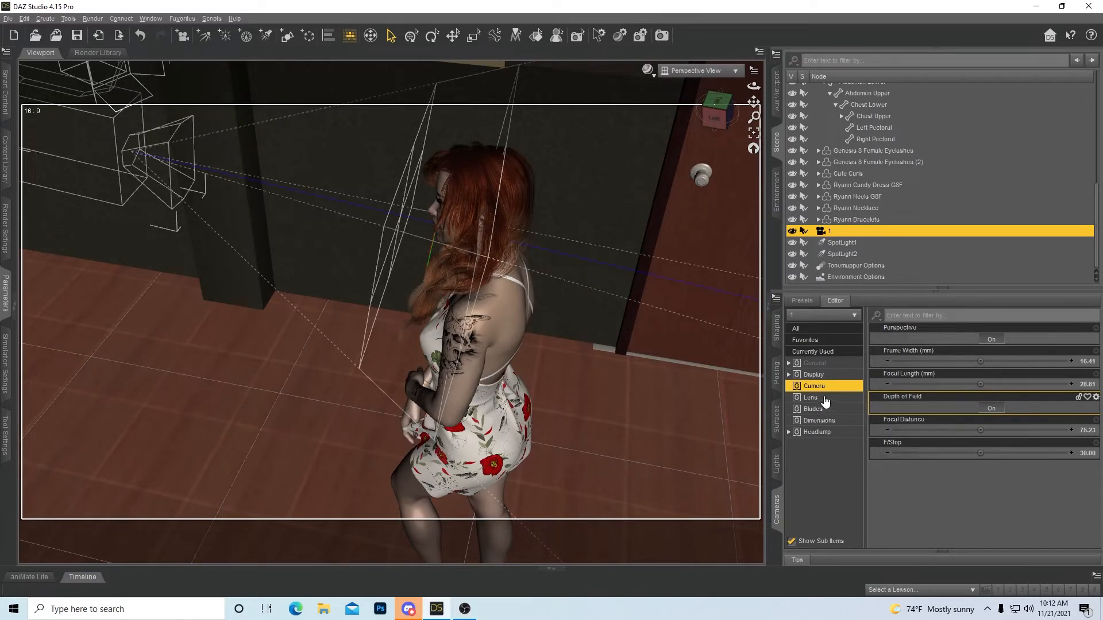
Tint the FOV and DOF plane guide colors blue in the Display properties, then restore them to white
left_click(812, 375)
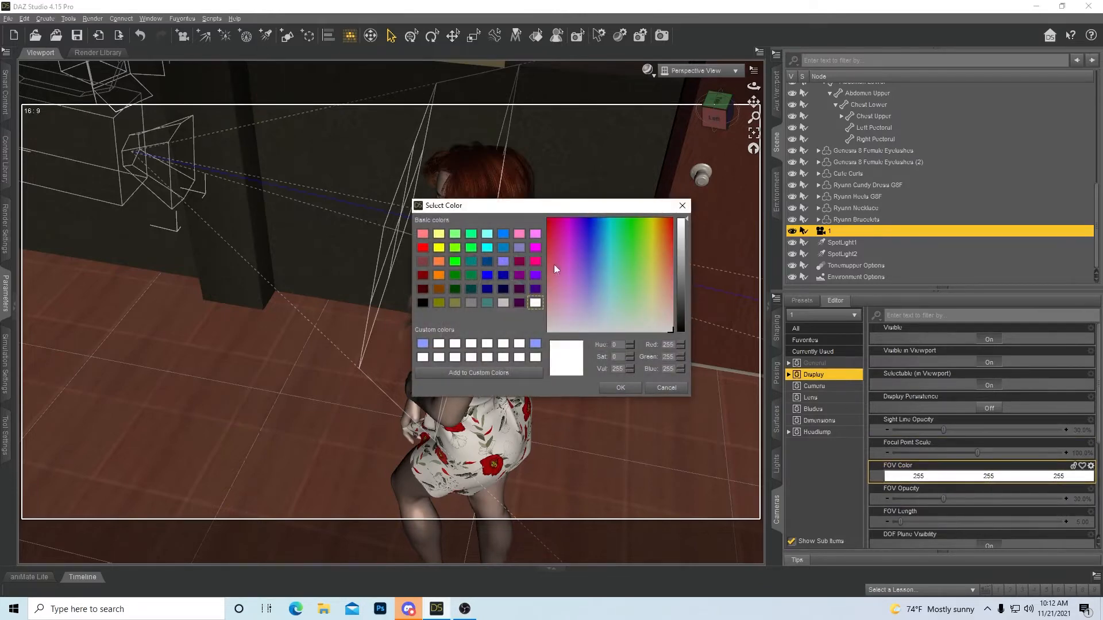
left_click(598, 220)
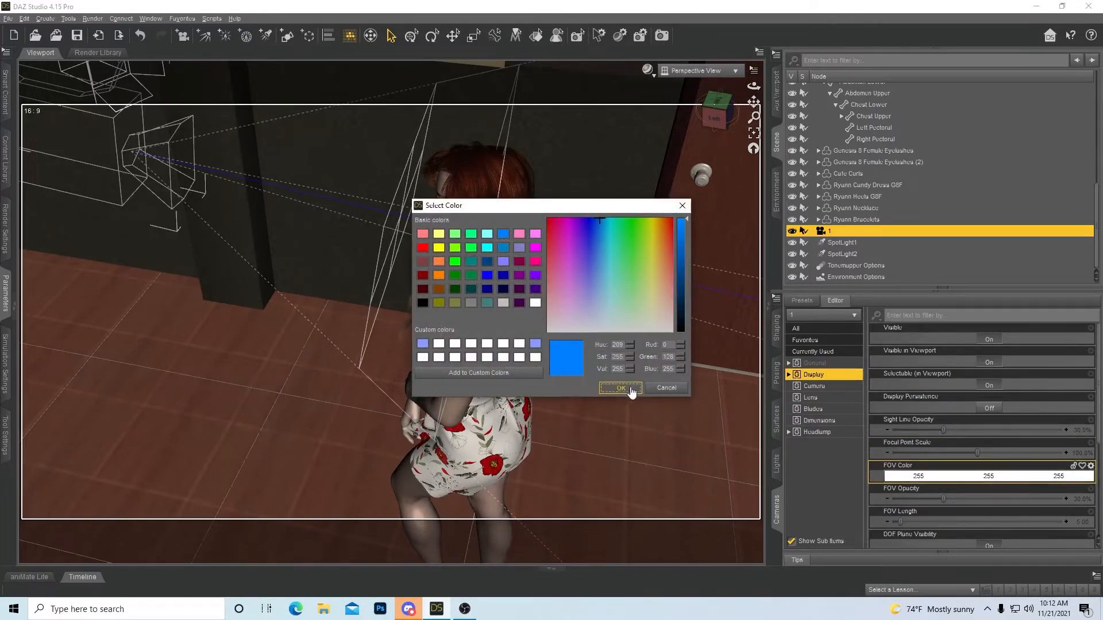
left_click(617, 389)
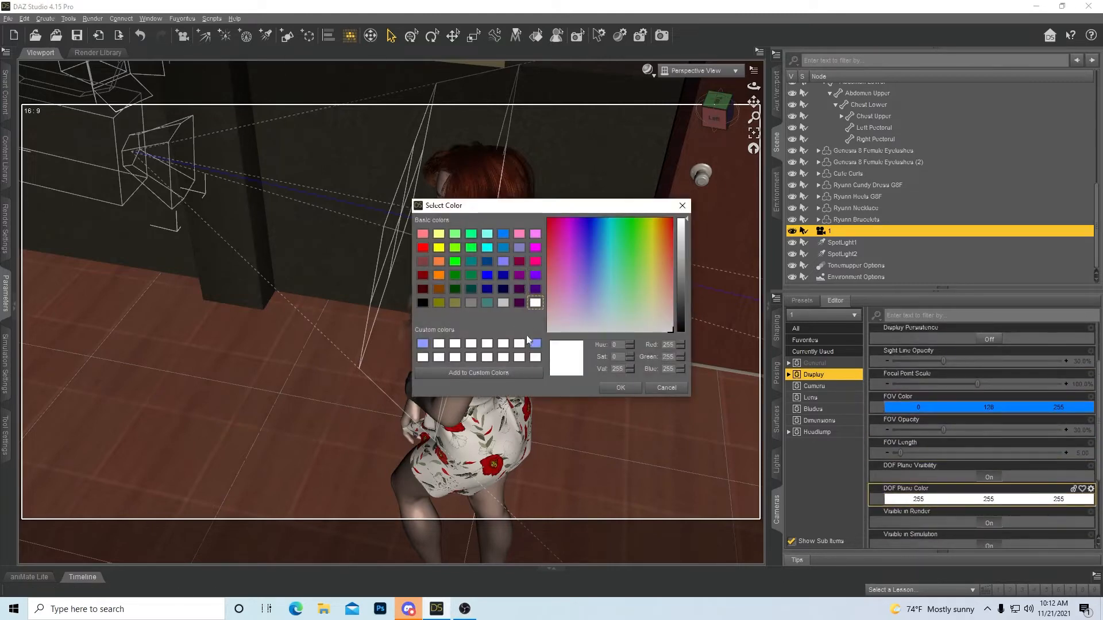
left_click(618, 387)
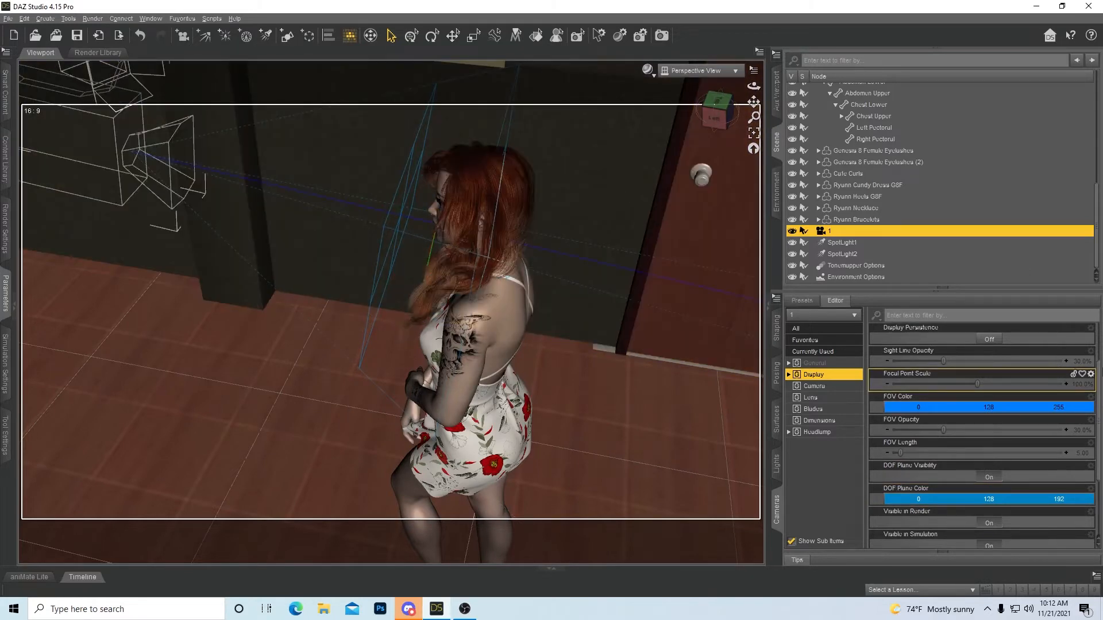
mouse_move(654, 392)
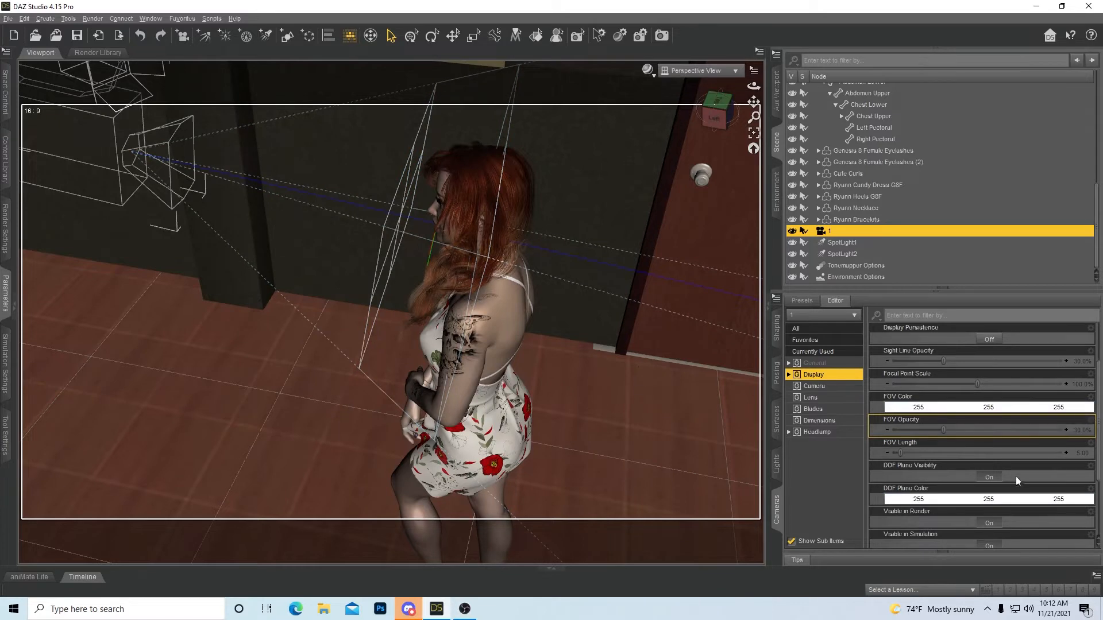
scroll("down", 3)
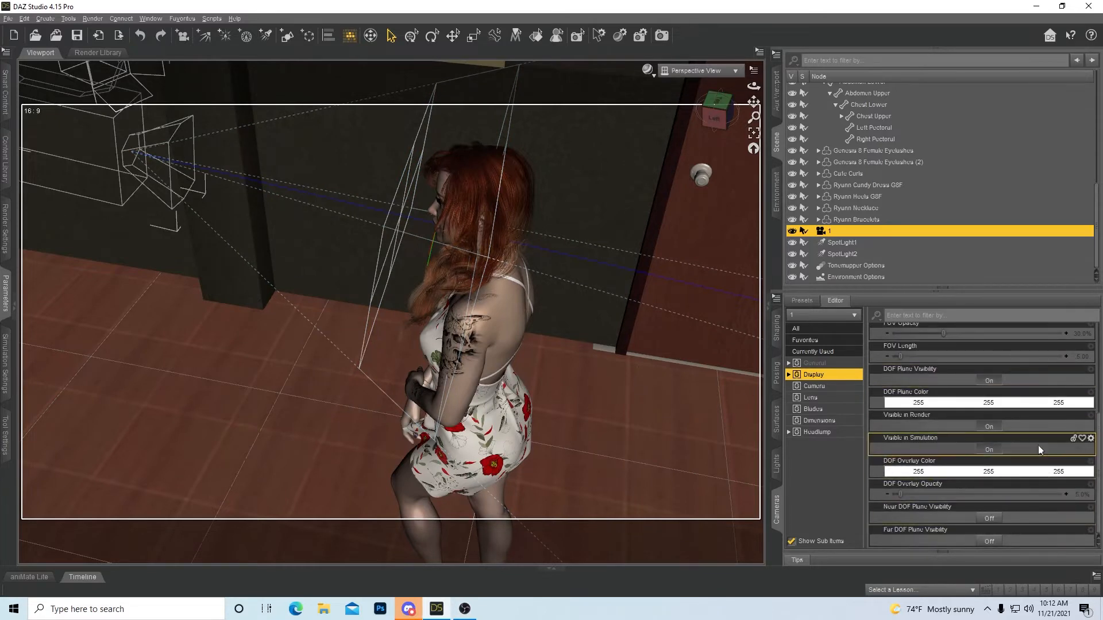
left_click(810, 396)
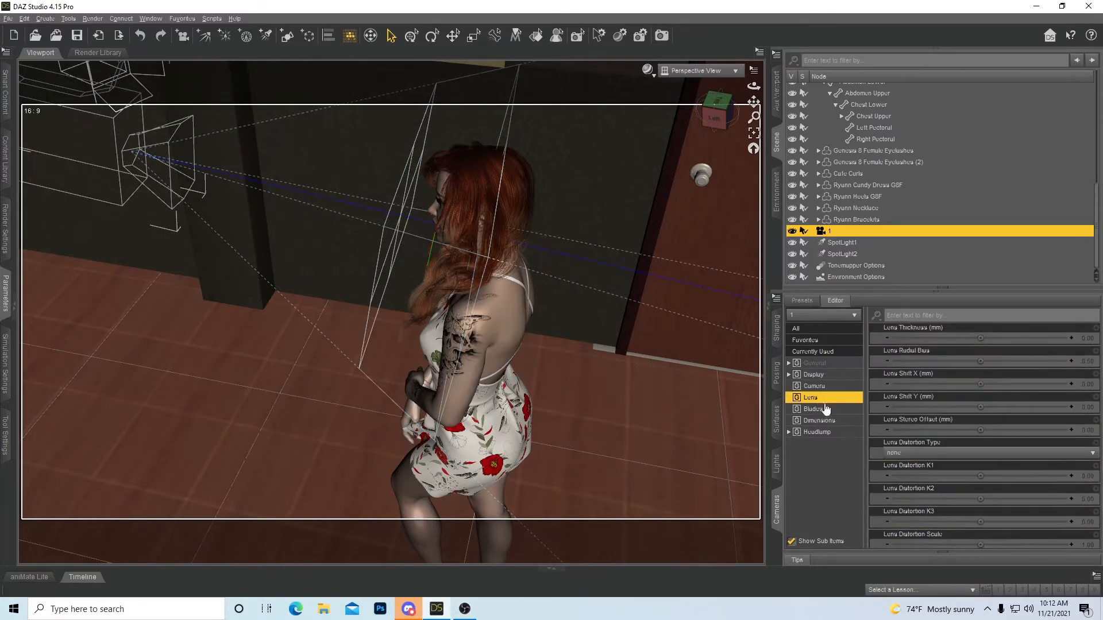
Review the aperture blade properties and look through camera 1 with the Iray preview
left_click(812, 409)
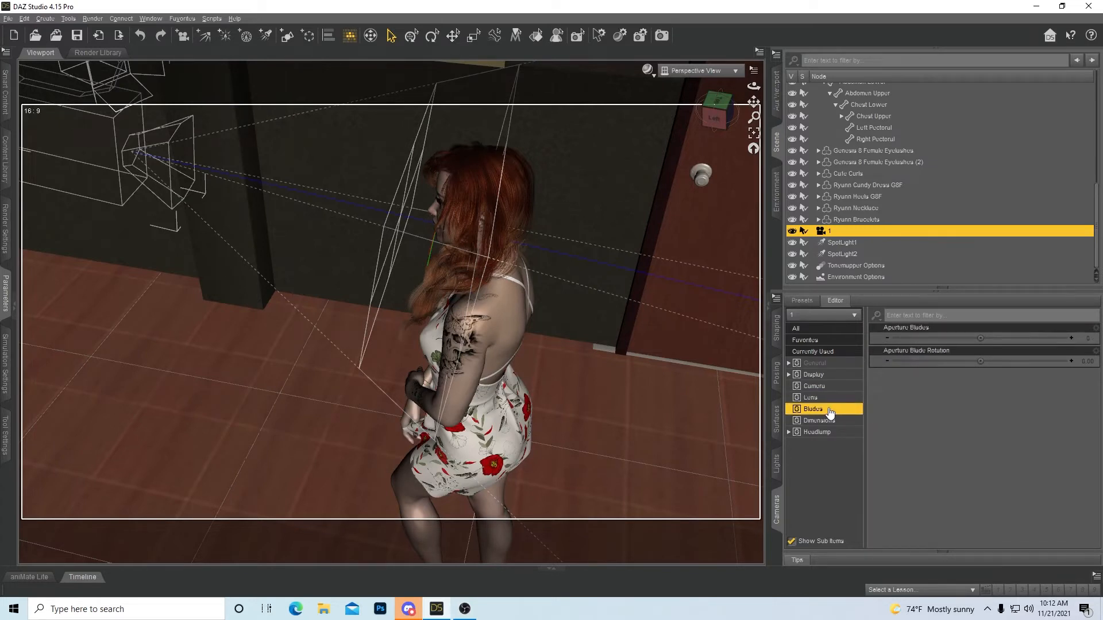
mouse_move(838, 318)
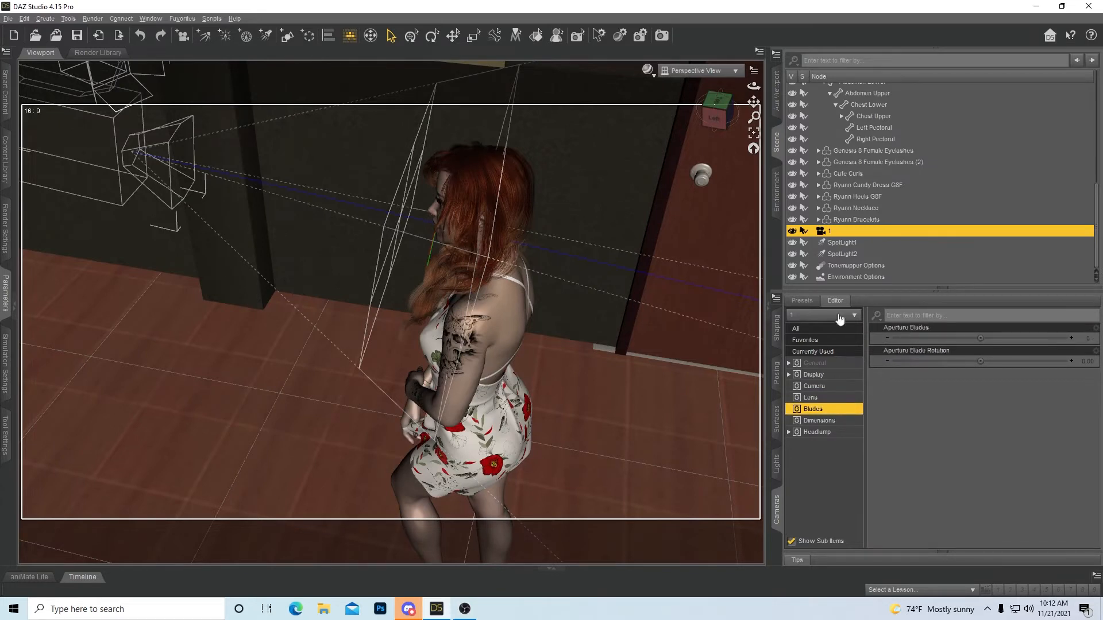
left_click(734, 70)
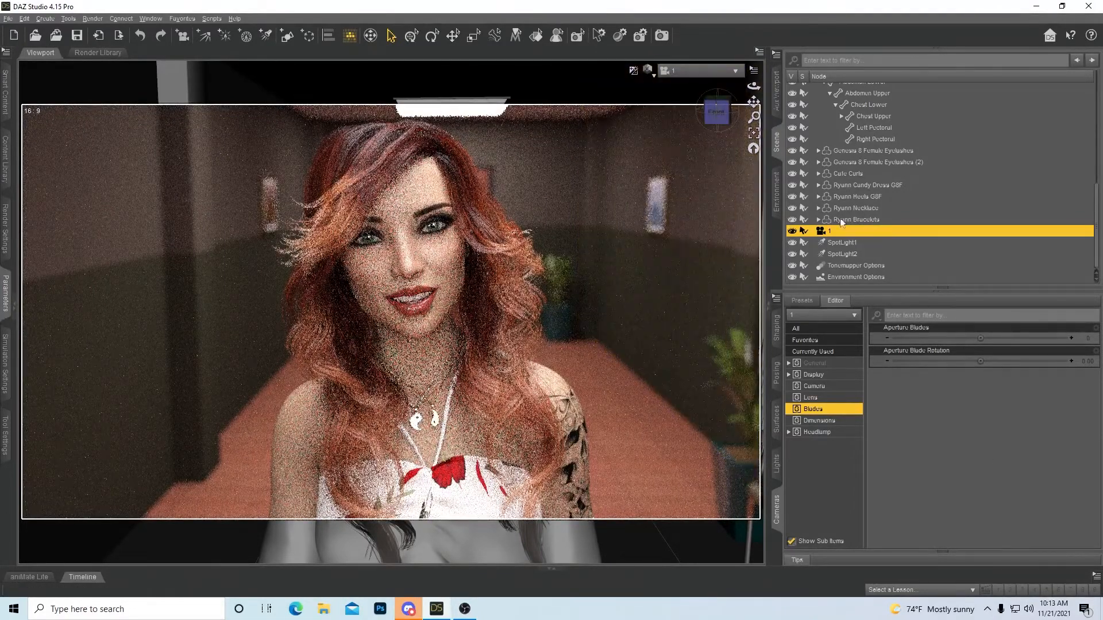
mouse_move(979, 337)
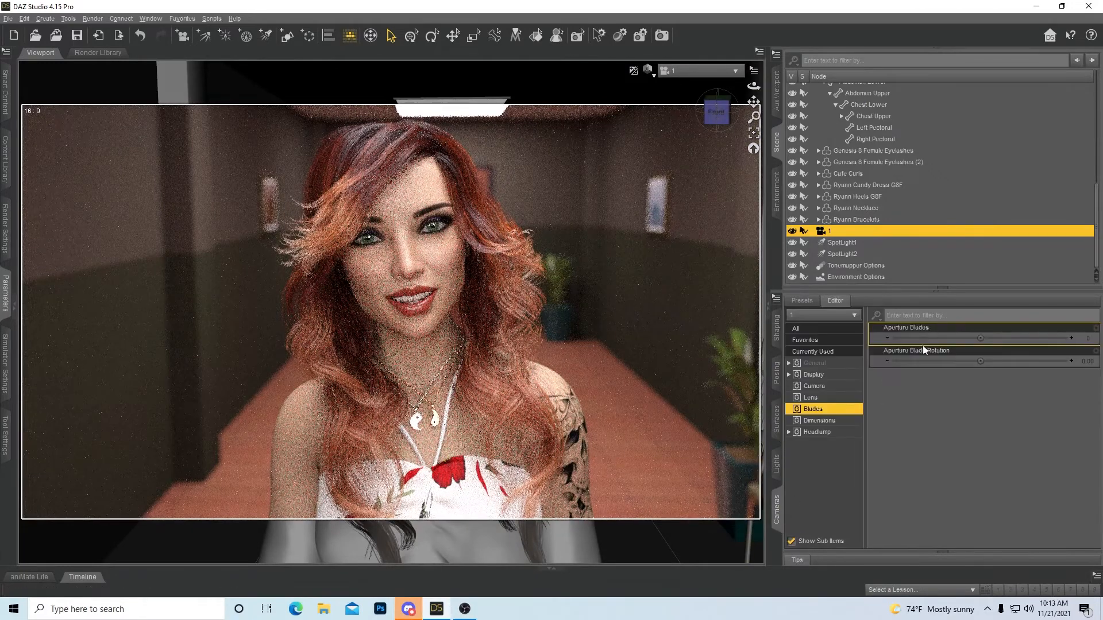
Set camera 1's Headlamp Mode to Off and bring up the Render Settings pane
left_click(815, 386)
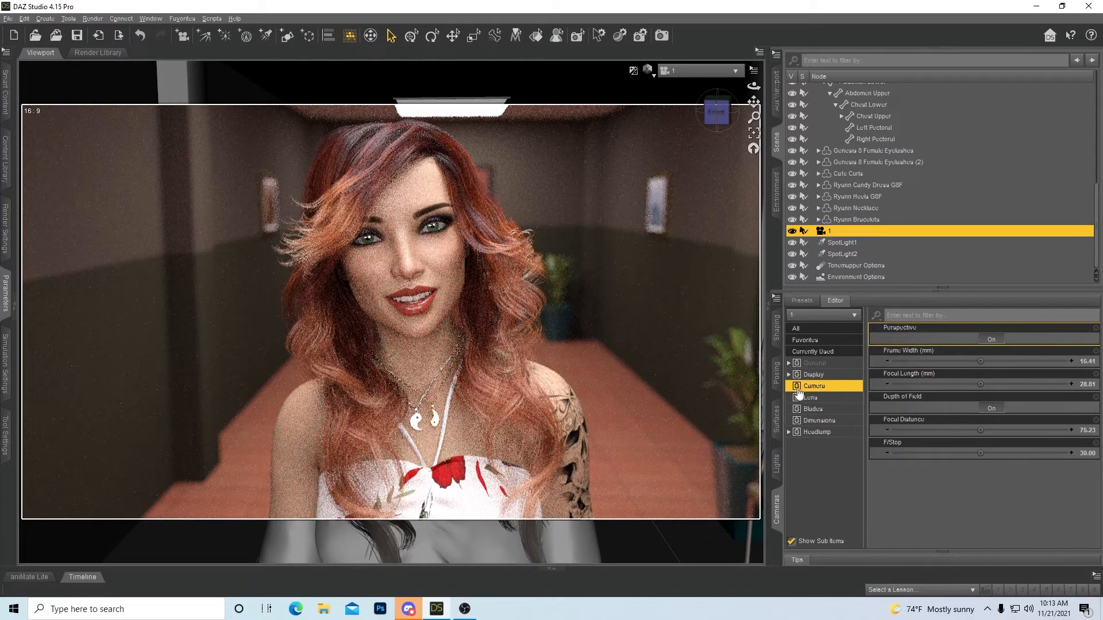
mouse_move(989, 384)
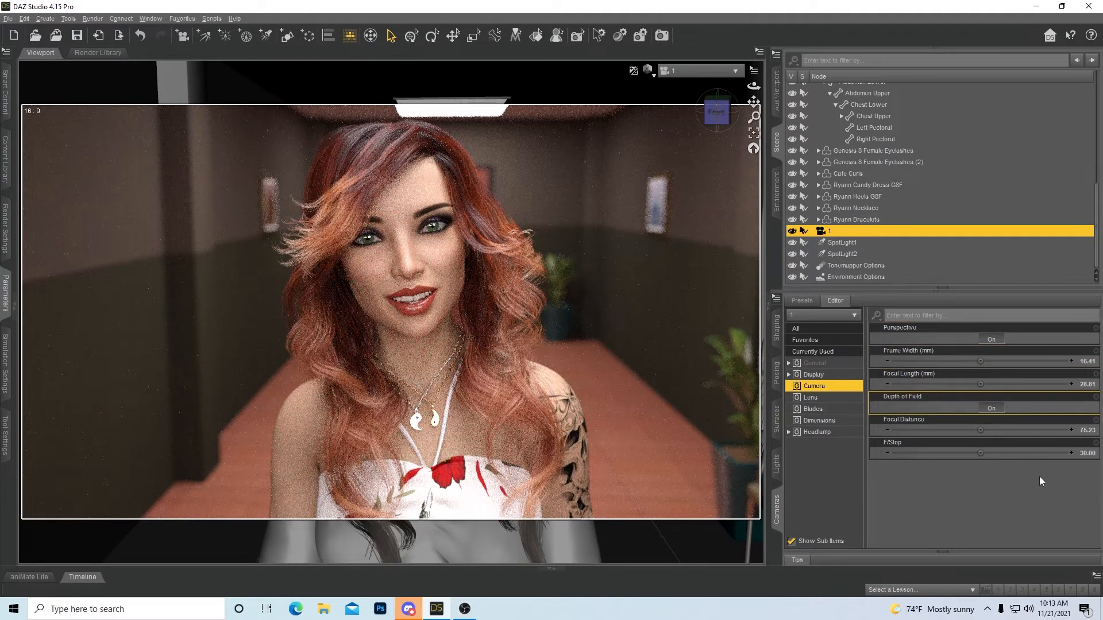
mouse_move(1007, 464)
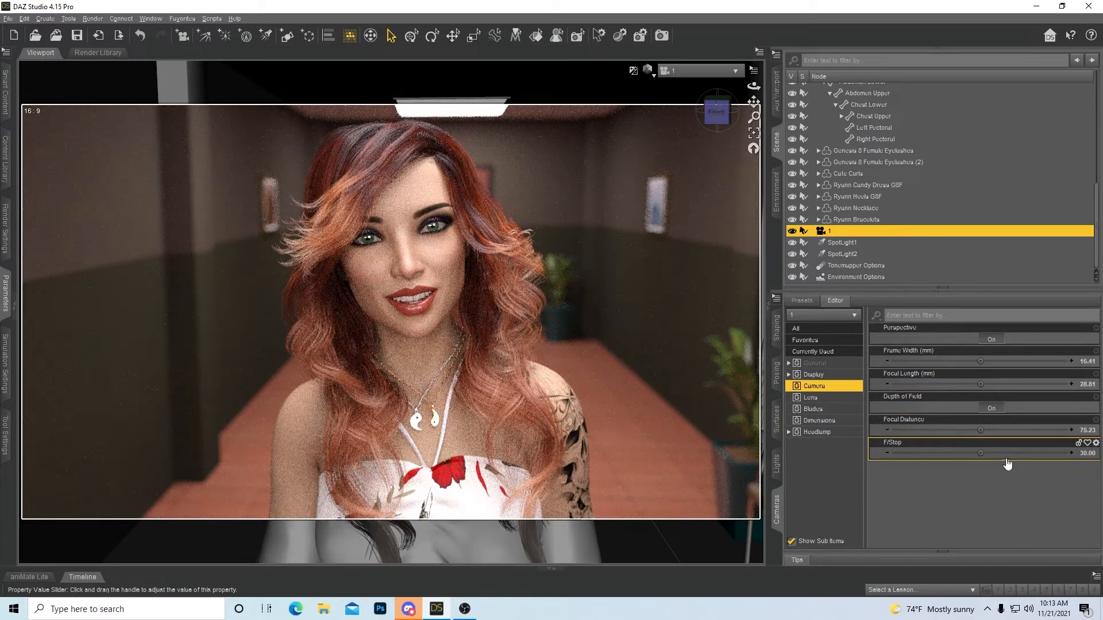
left_click(817, 432)
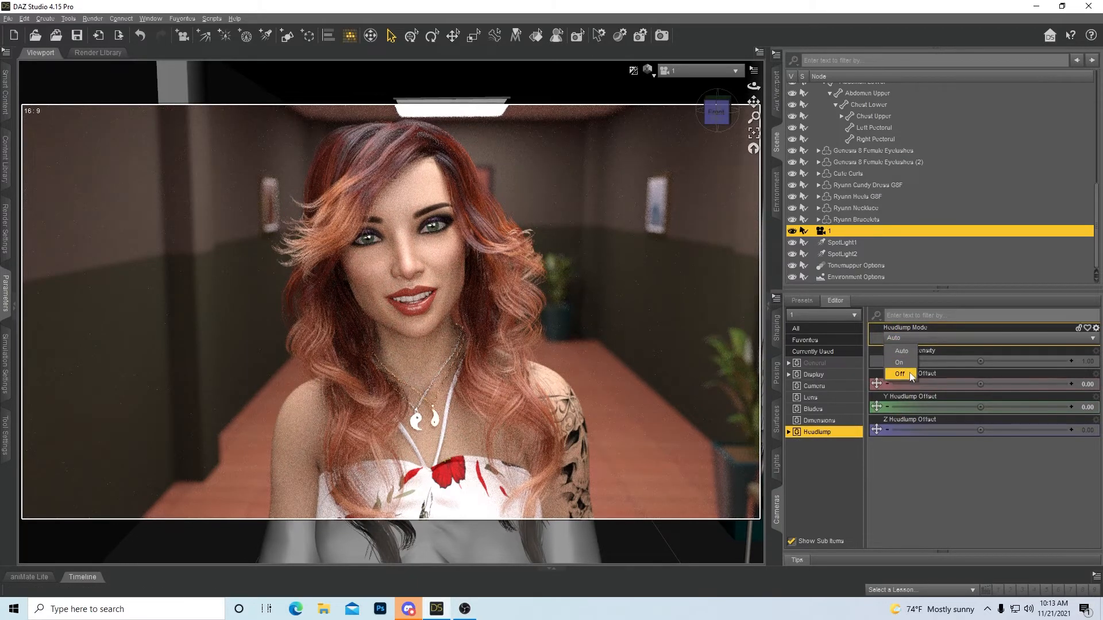
left_click(898, 374)
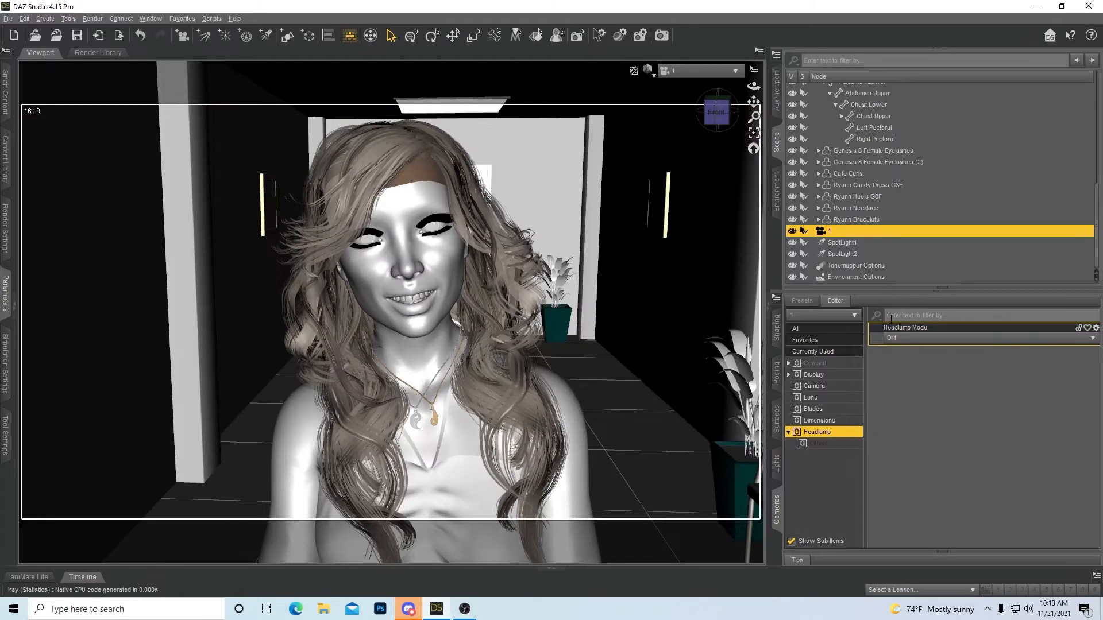
left_click(647, 70)
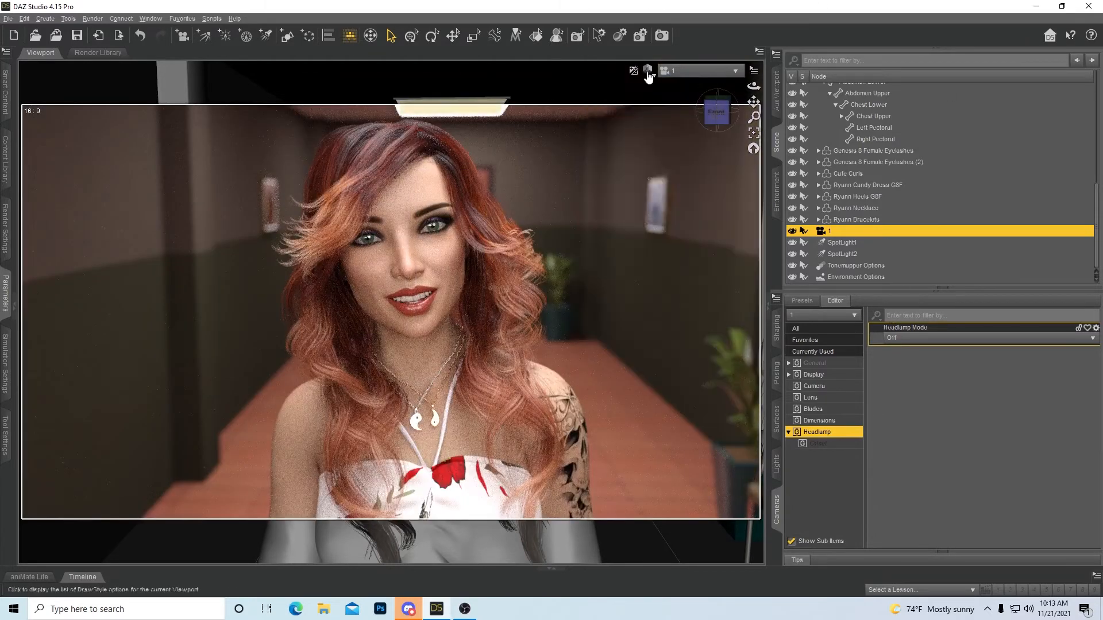
left_click(646, 70)
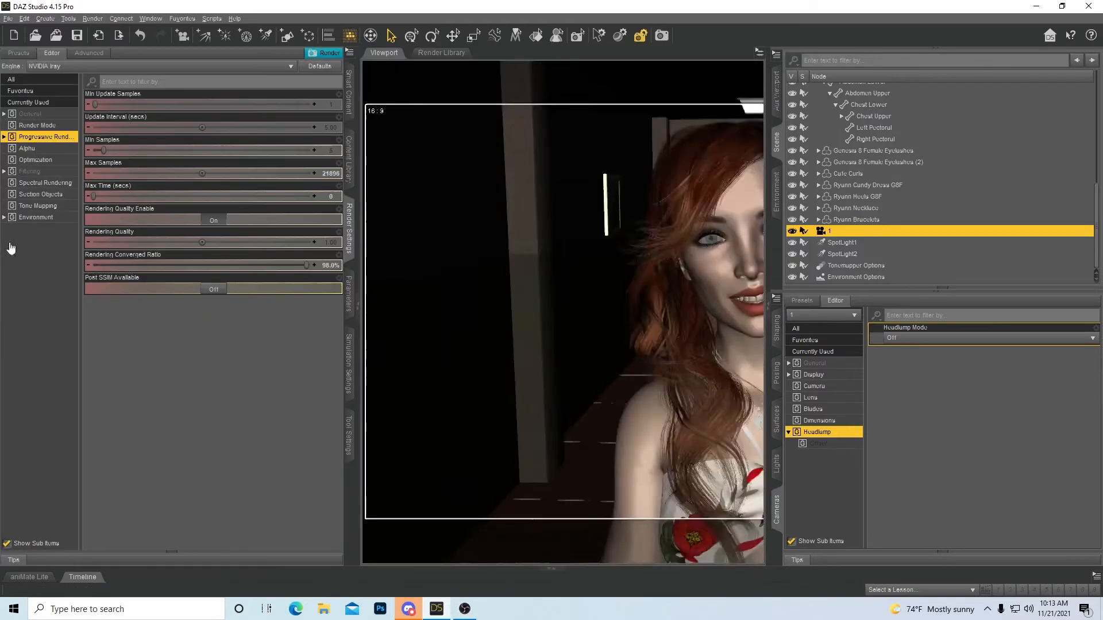
Browse Environment and Progressive Rendering, then show the General options with Auto Headlamp Never
left_click(36, 217)
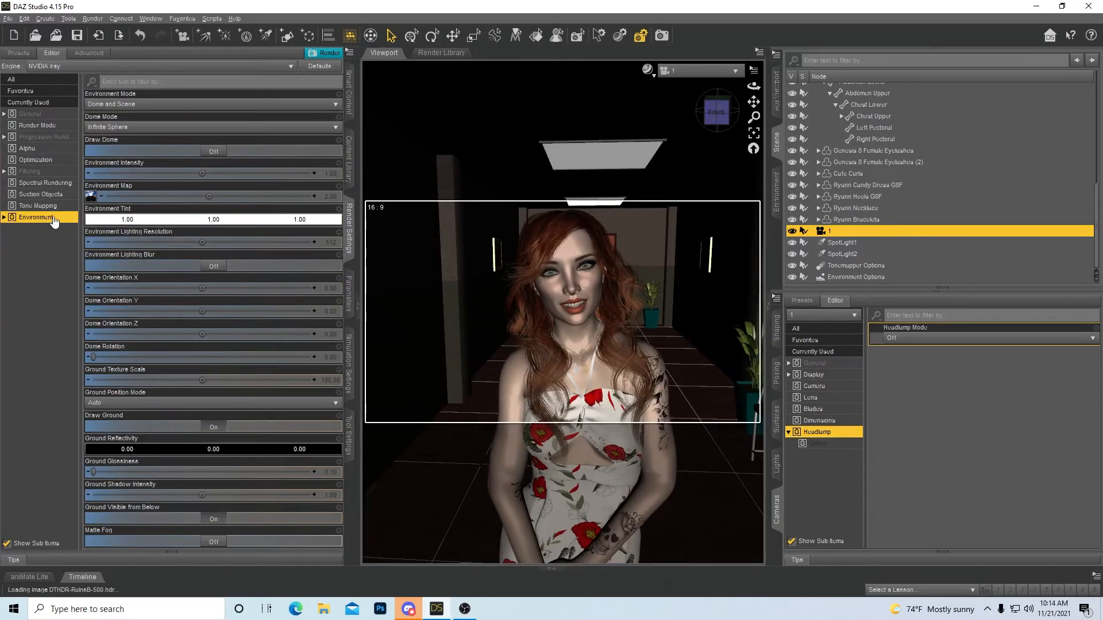
left_click(44, 137)
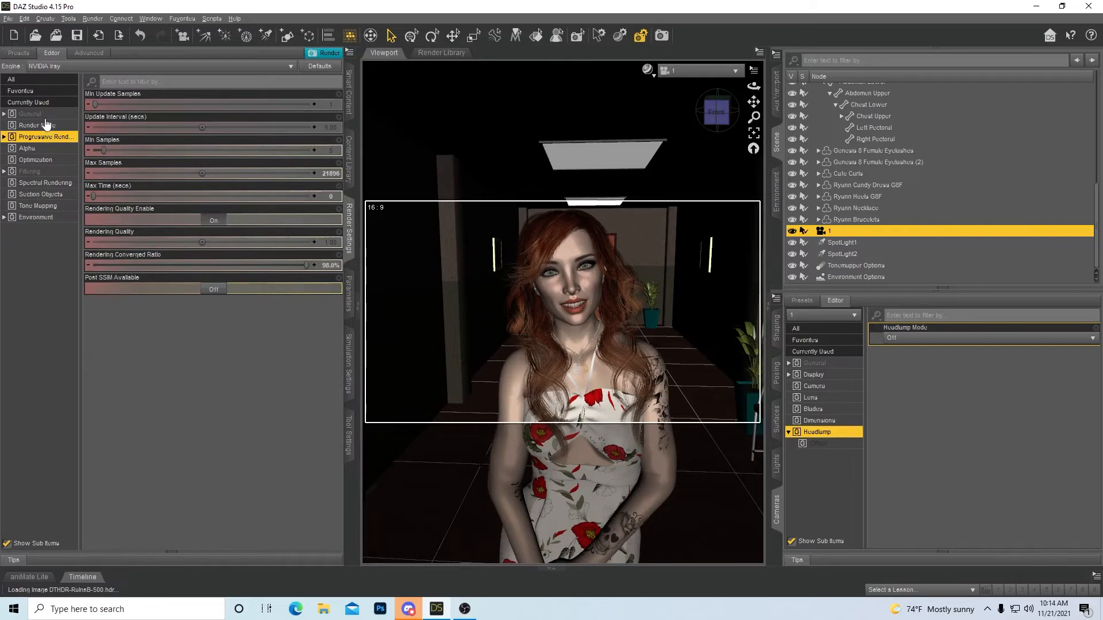
left_click(30, 113)
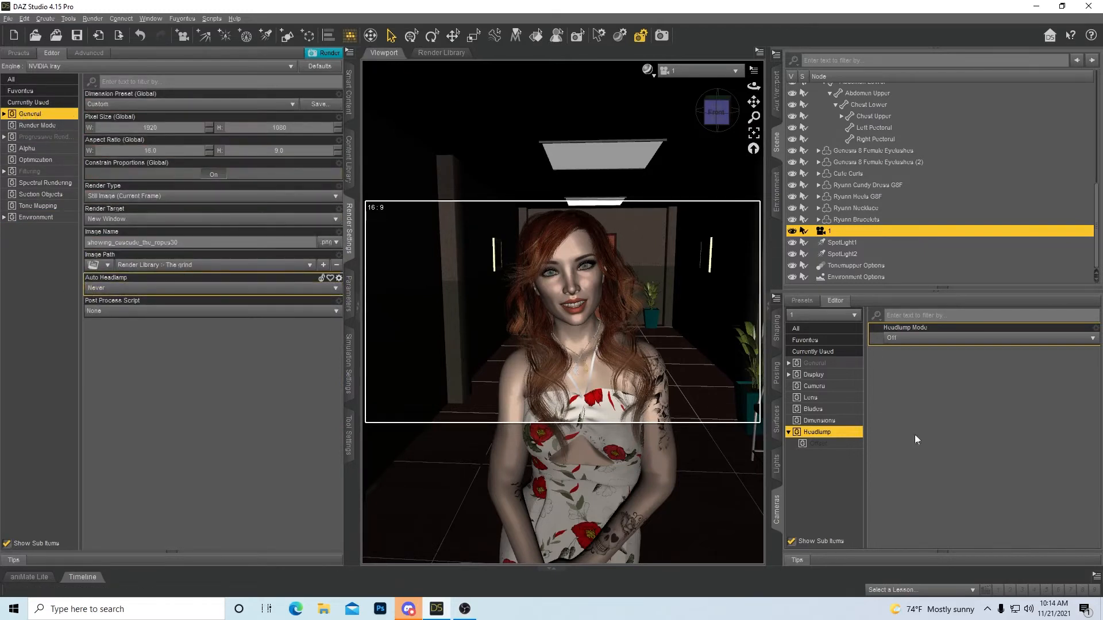
mouse_move(866, 360)
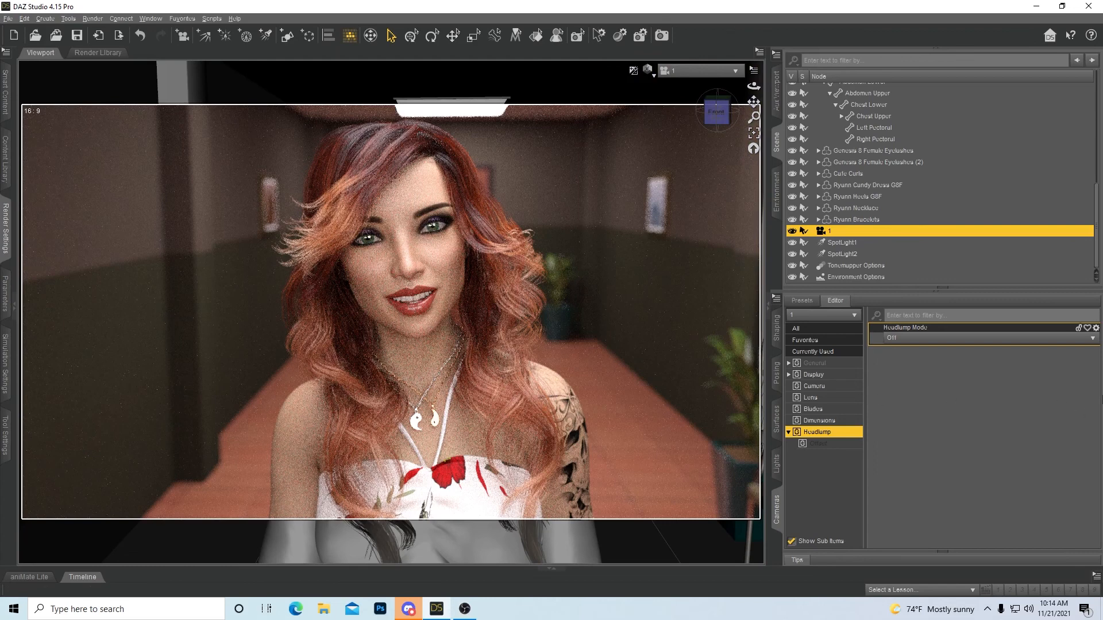
mouse_move(911, 421)
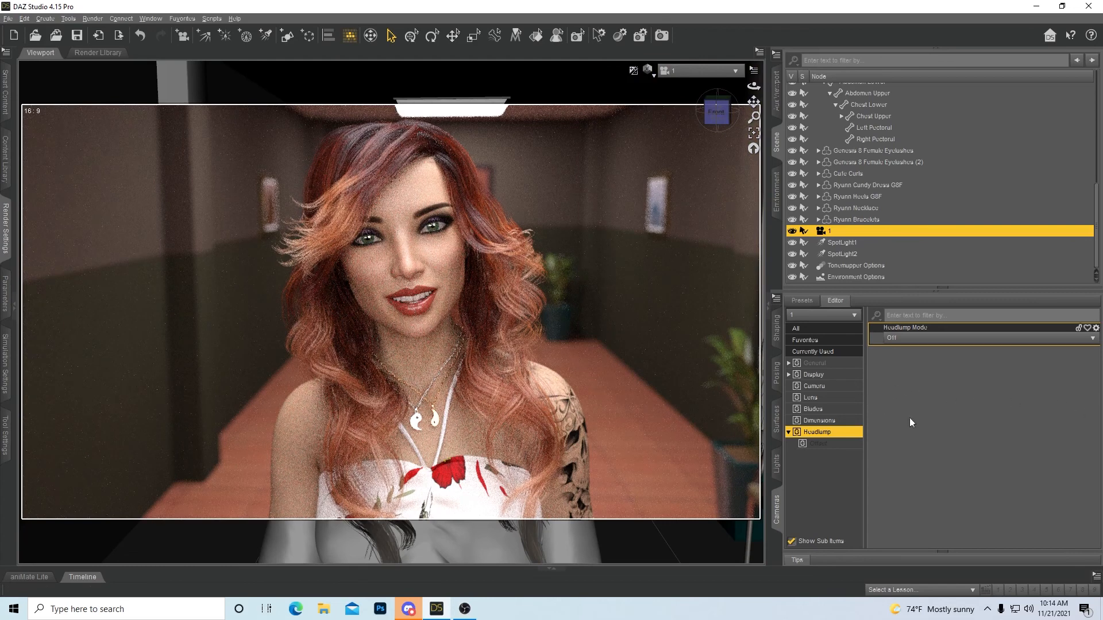